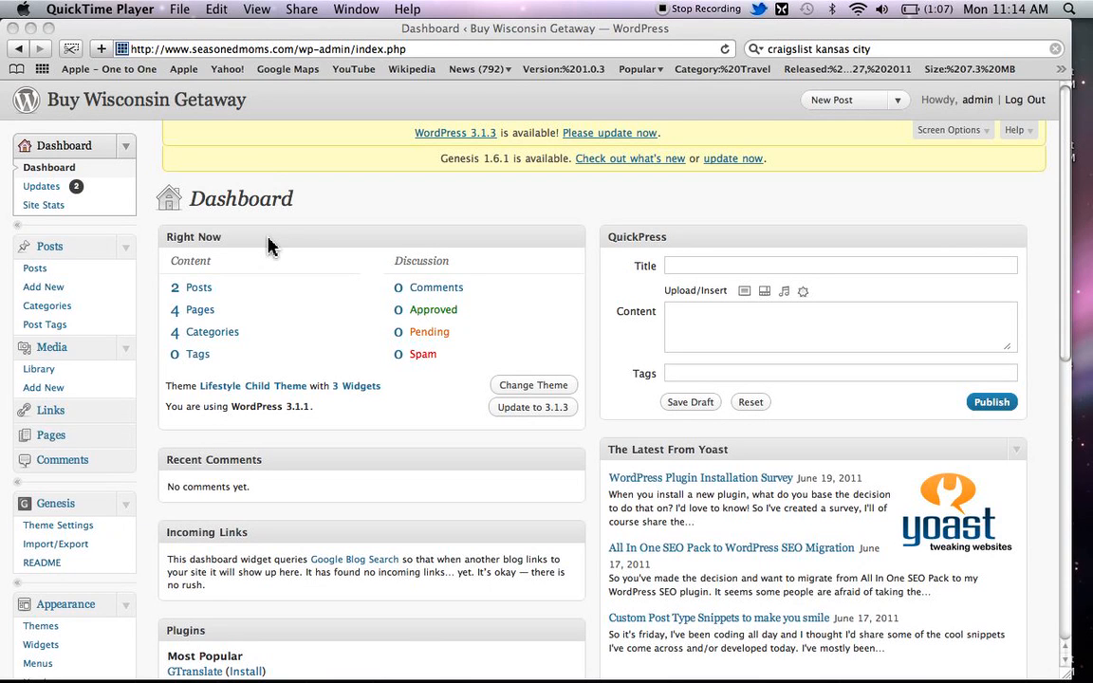
pyautogui.moveTo(286, 228)
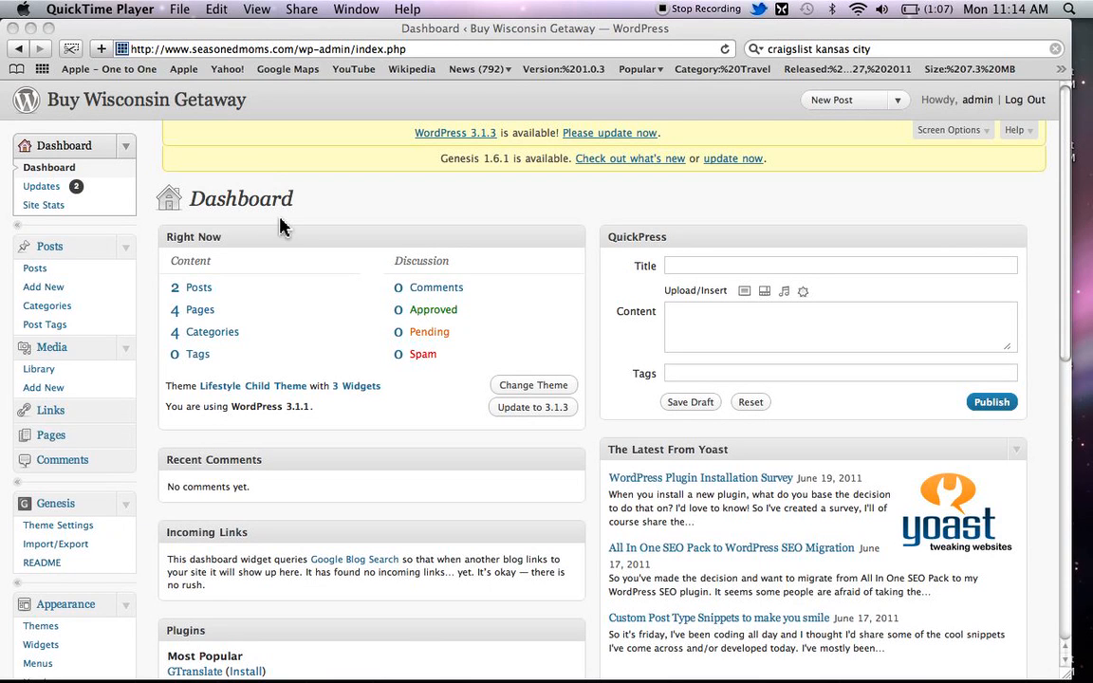
pyautogui.moveTo(83, 249)
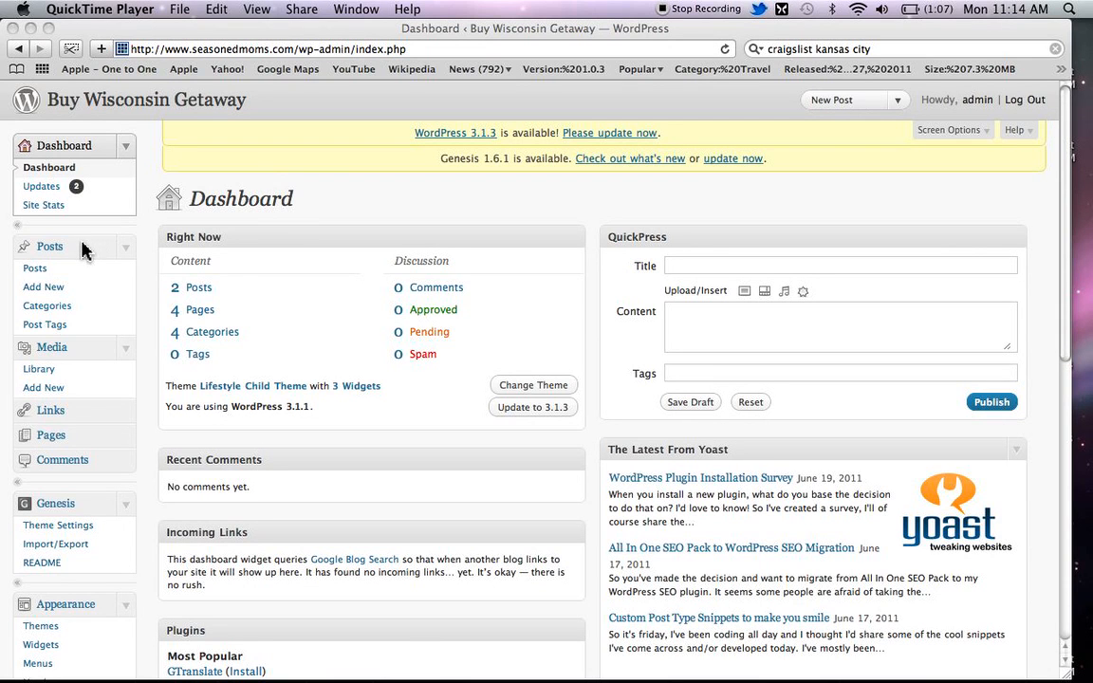
pyautogui.moveTo(50, 292)
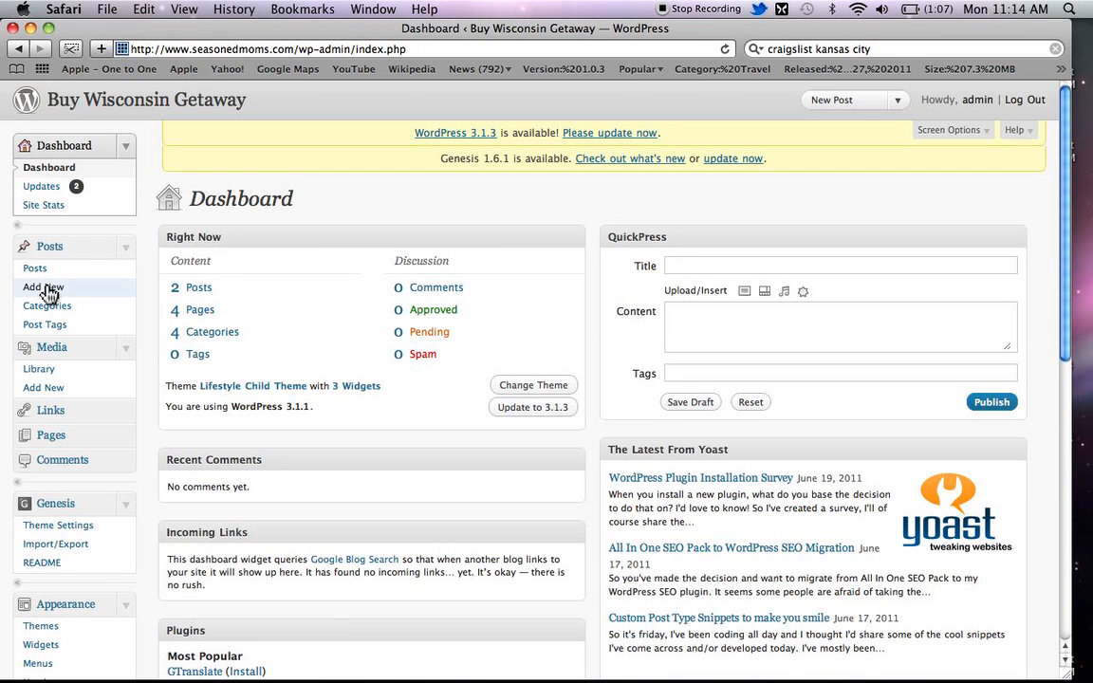
# - Create a new post and enter 'New post' as its title
pyautogui.click(43, 286)
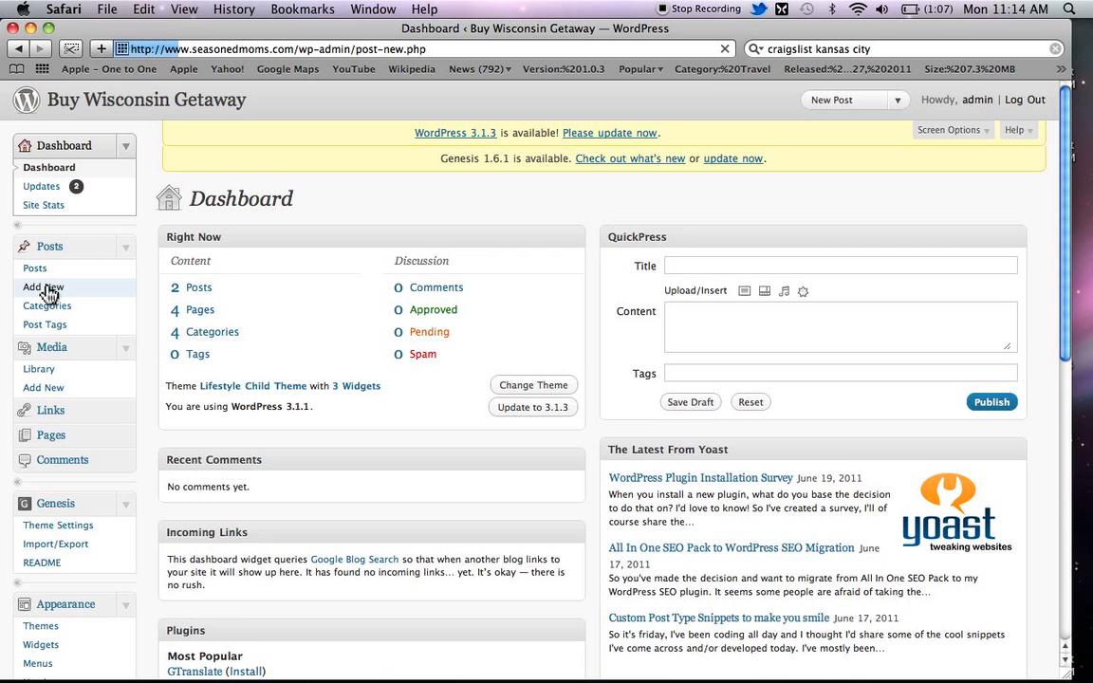
pyautogui.click(43, 287)
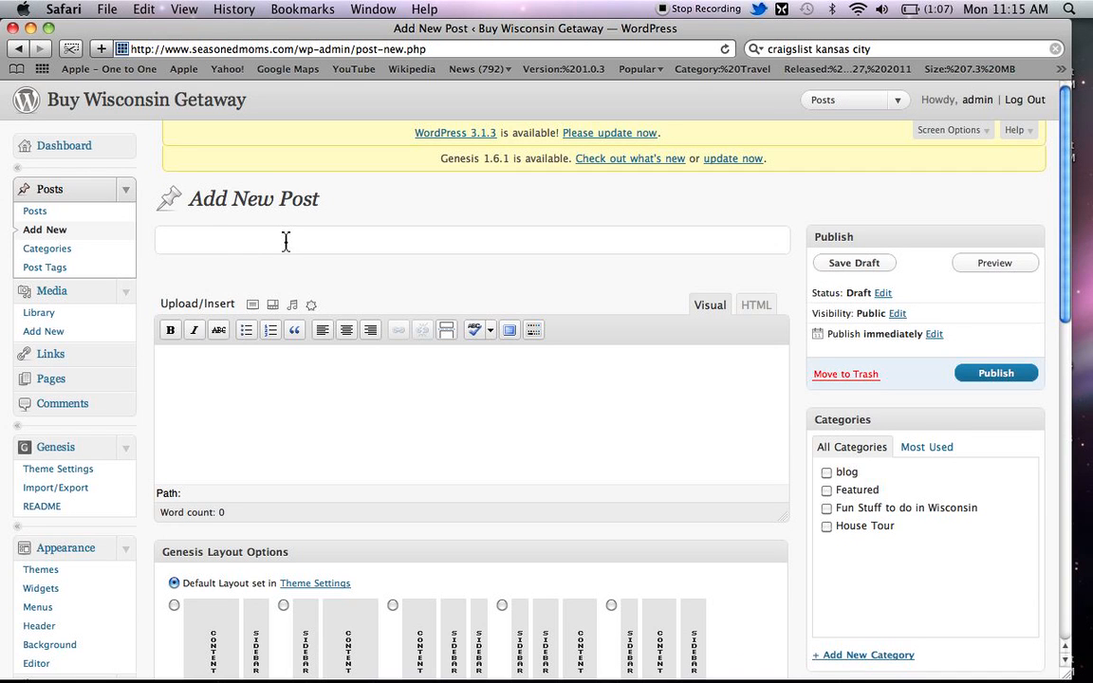
pyautogui.write('New poo')
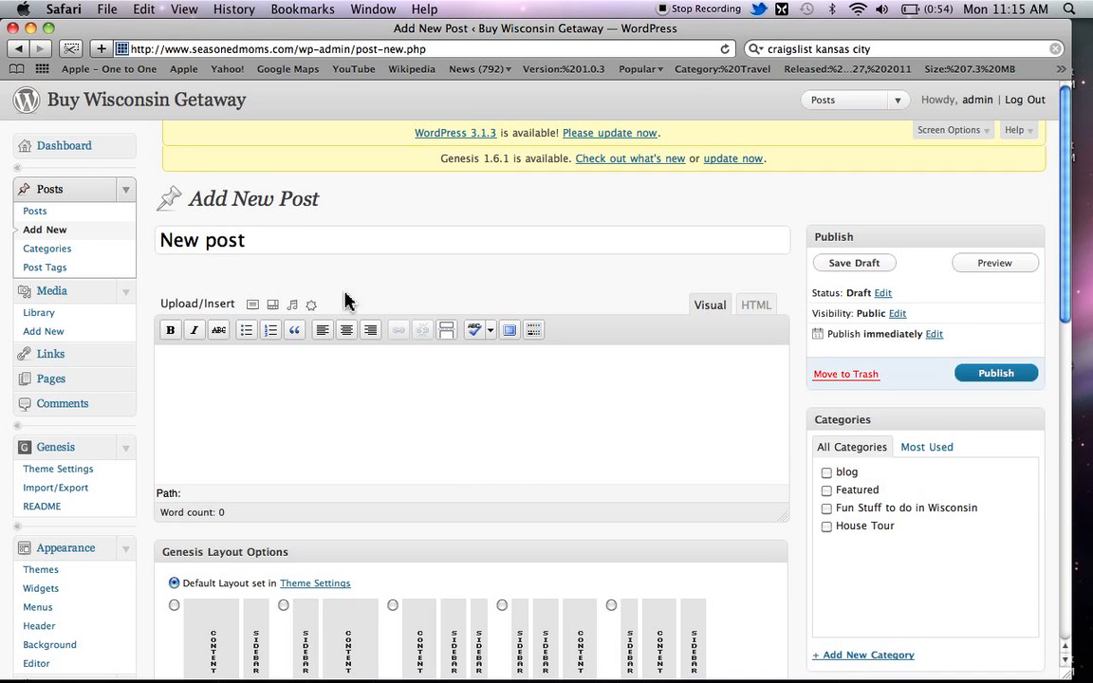
pyautogui.moveTo(588, 341)
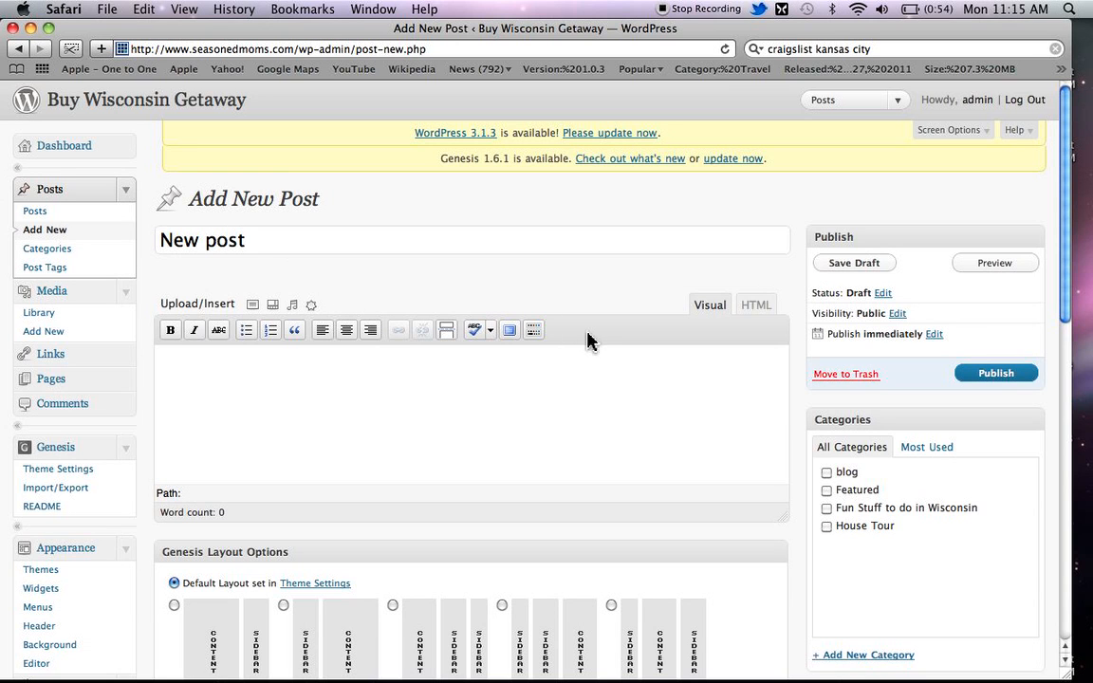
pyautogui.moveTo(570, 337)
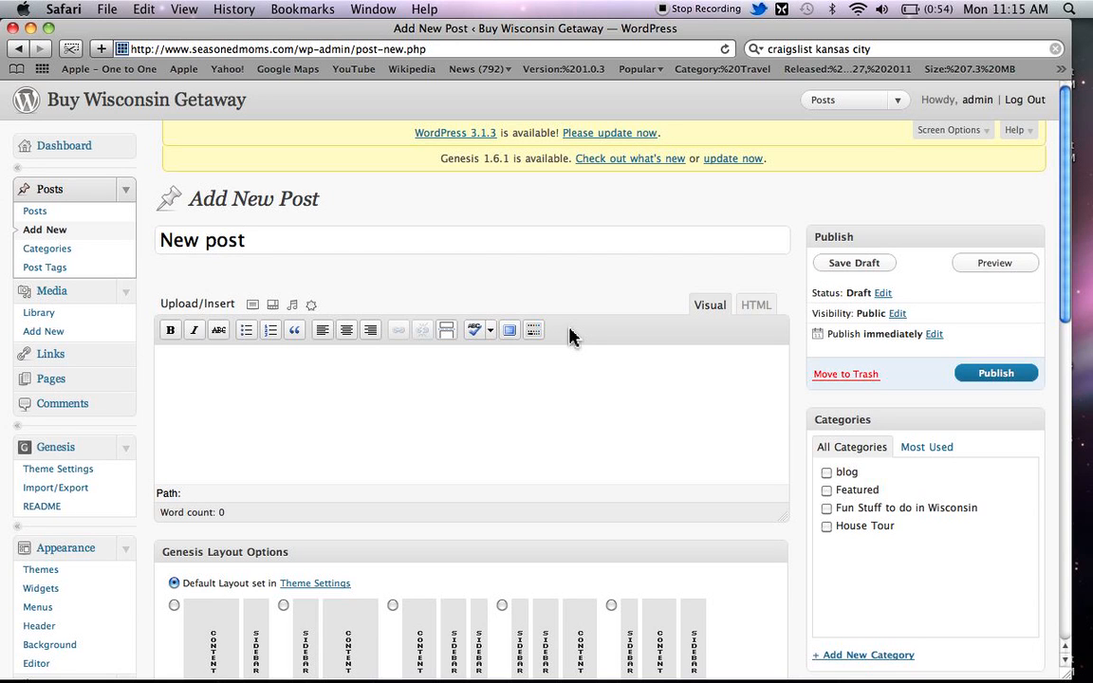
pyautogui.moveTo(689, 318)
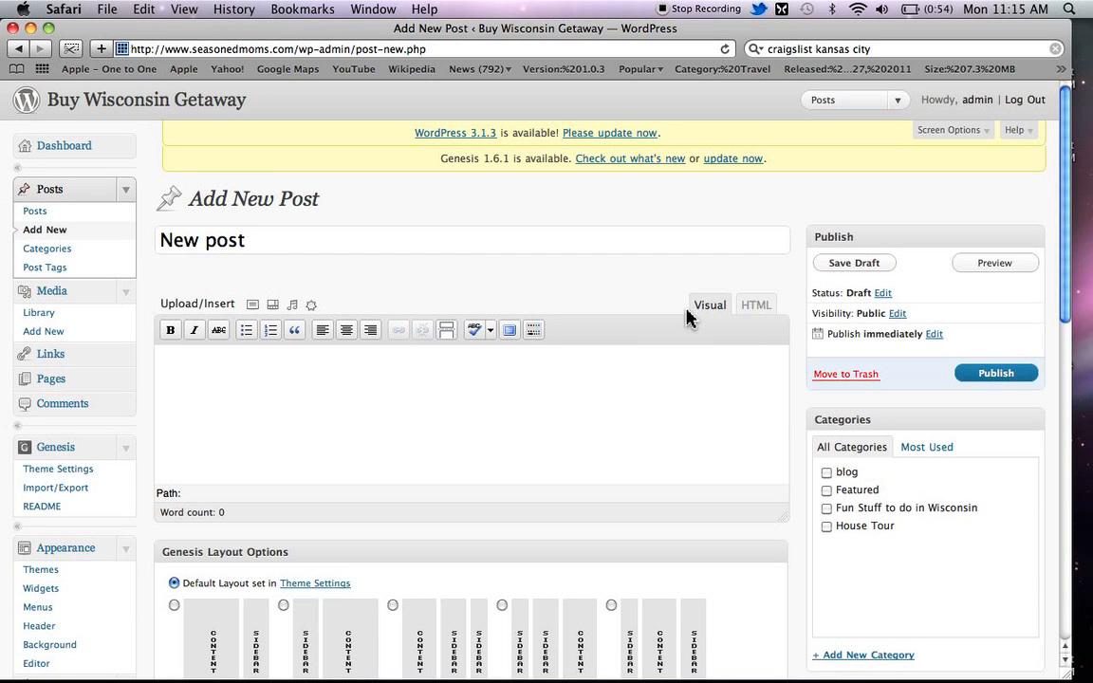
pyautogui.moveTo(750, 314)
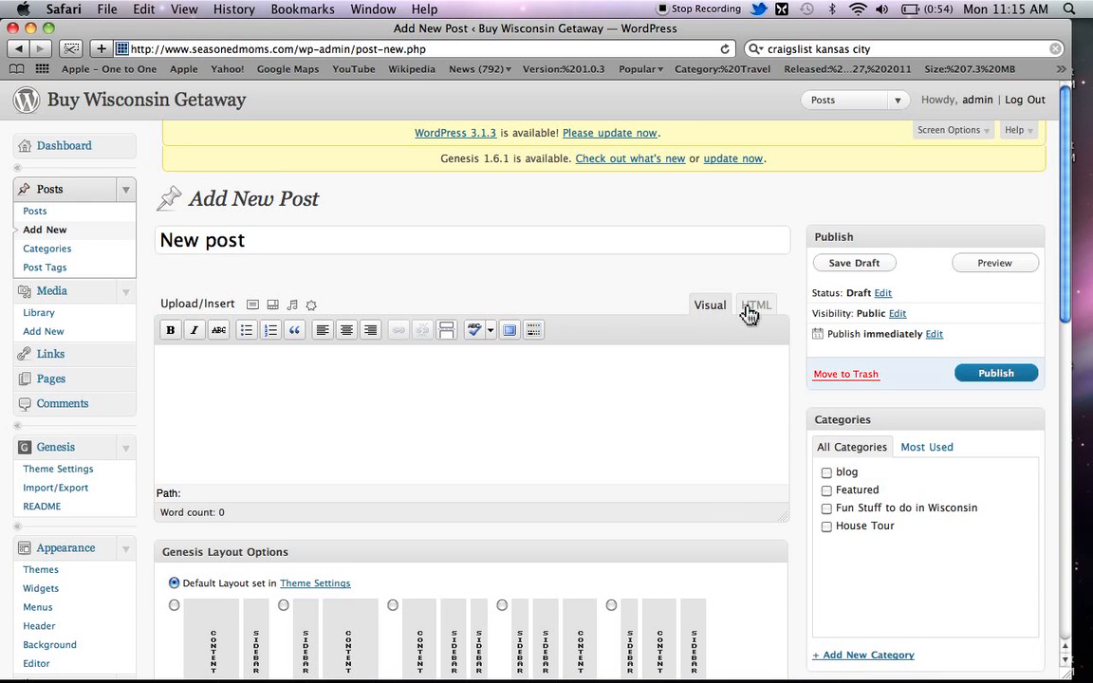
# - Leave the title field so the draft autosaves with permalink new-post/135
pyautogui.click(756, 304)
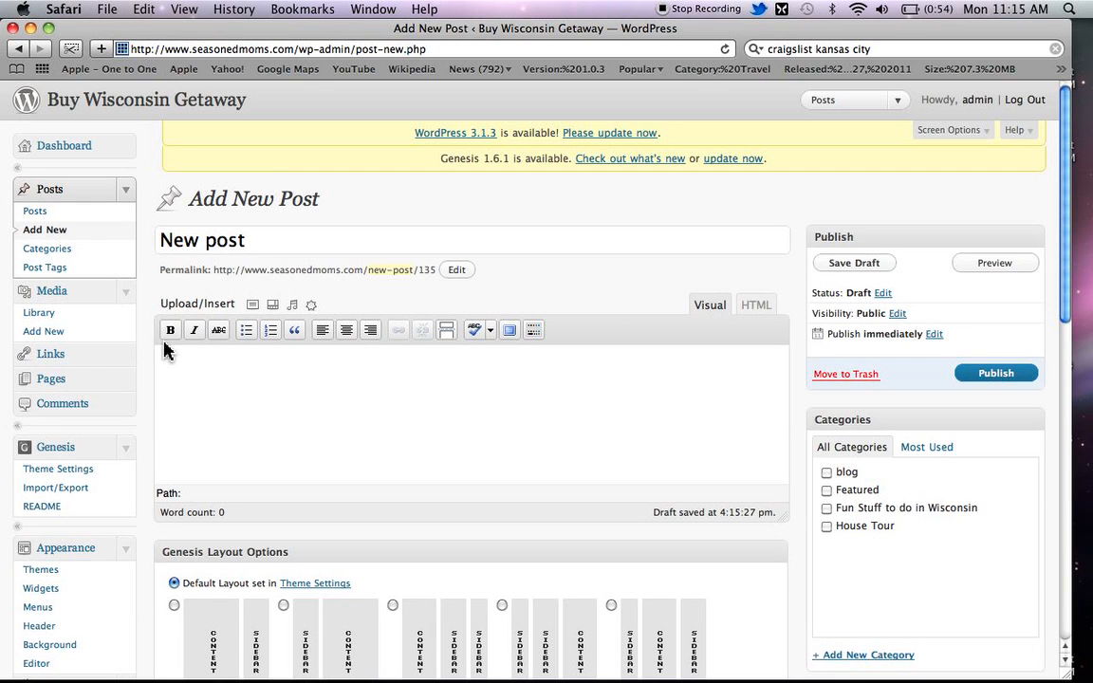
pyautogui.moveTo(170, 329)
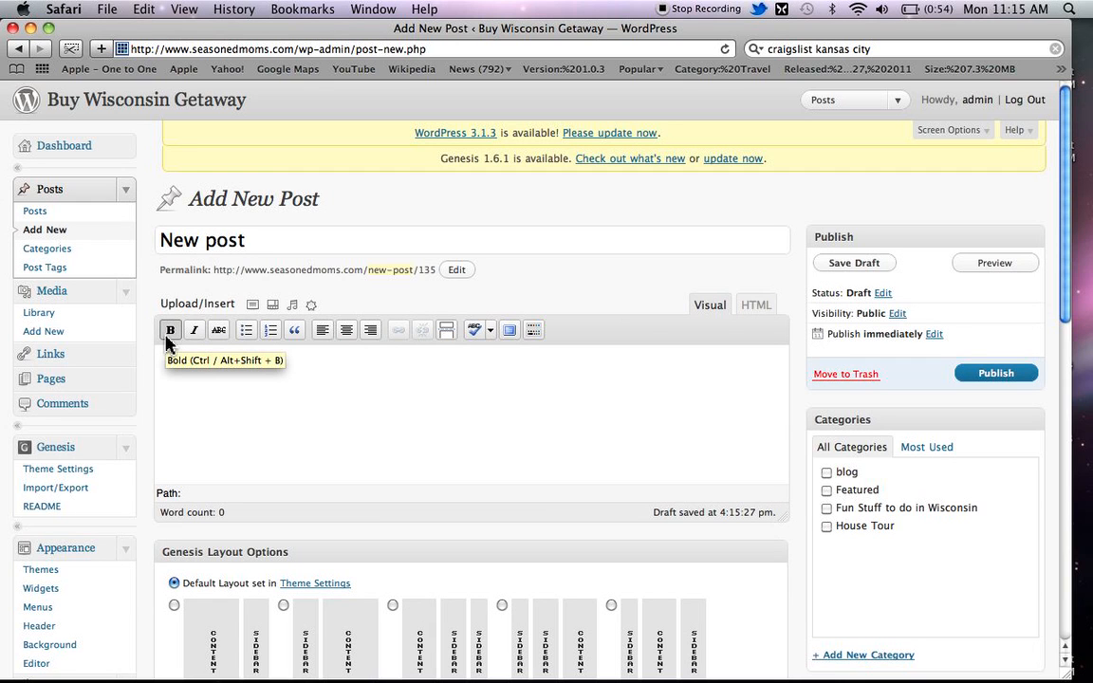
pyautogui.moveTo(295, 329)
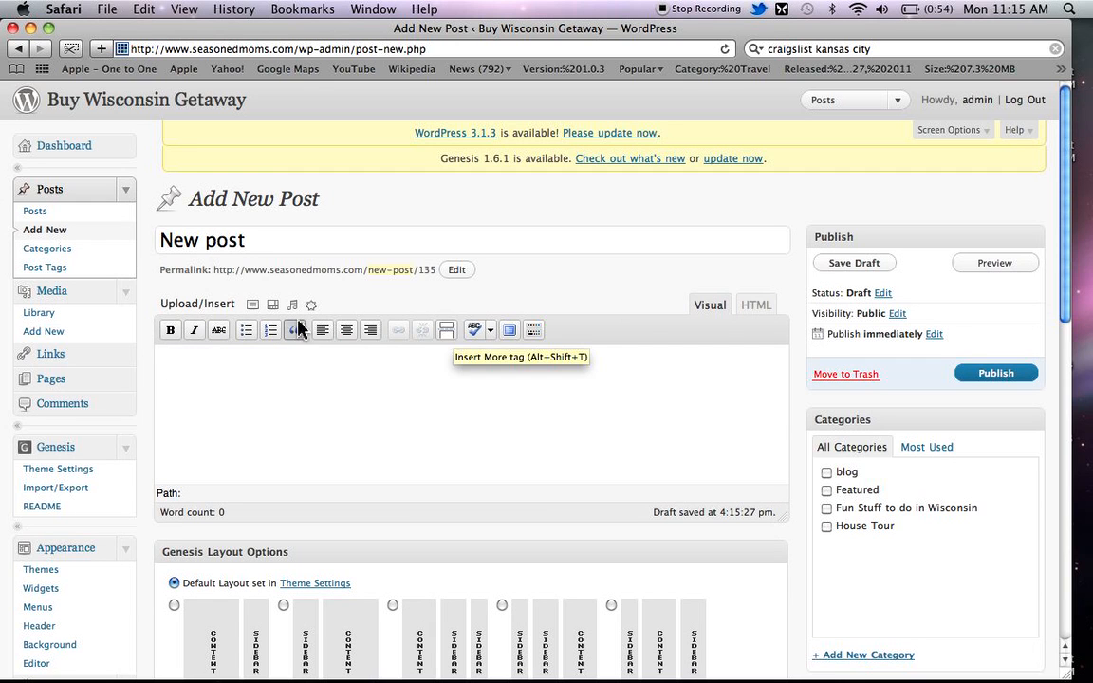
pyautogui.moveTo(194, 329)
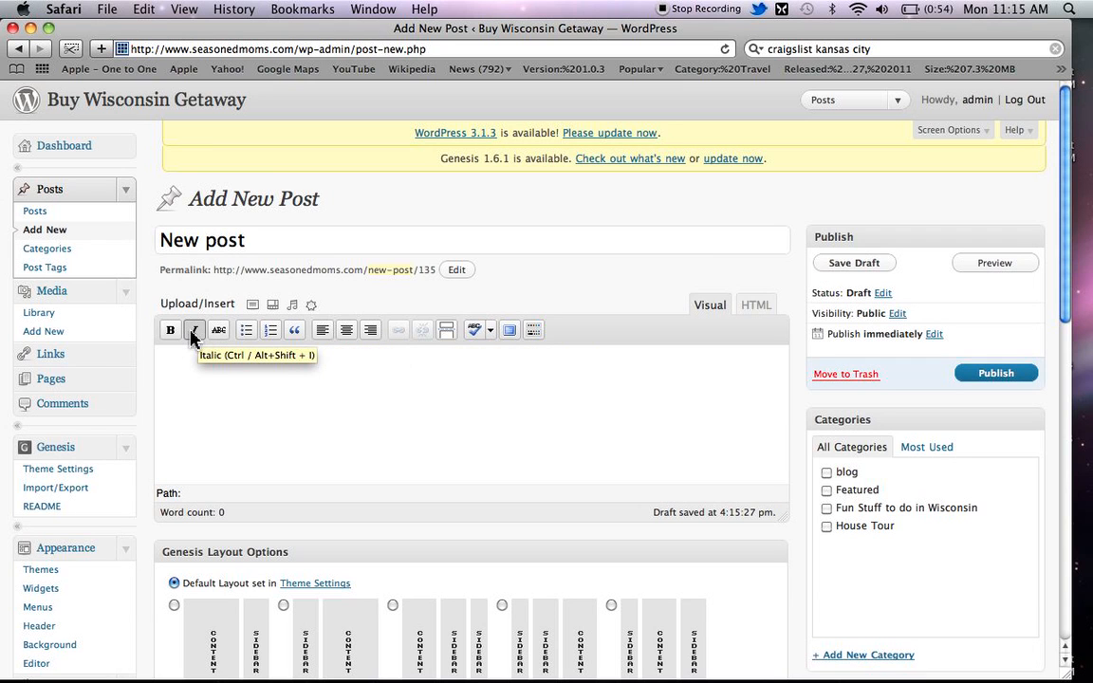
pyautogui.moveTo(171, 329)
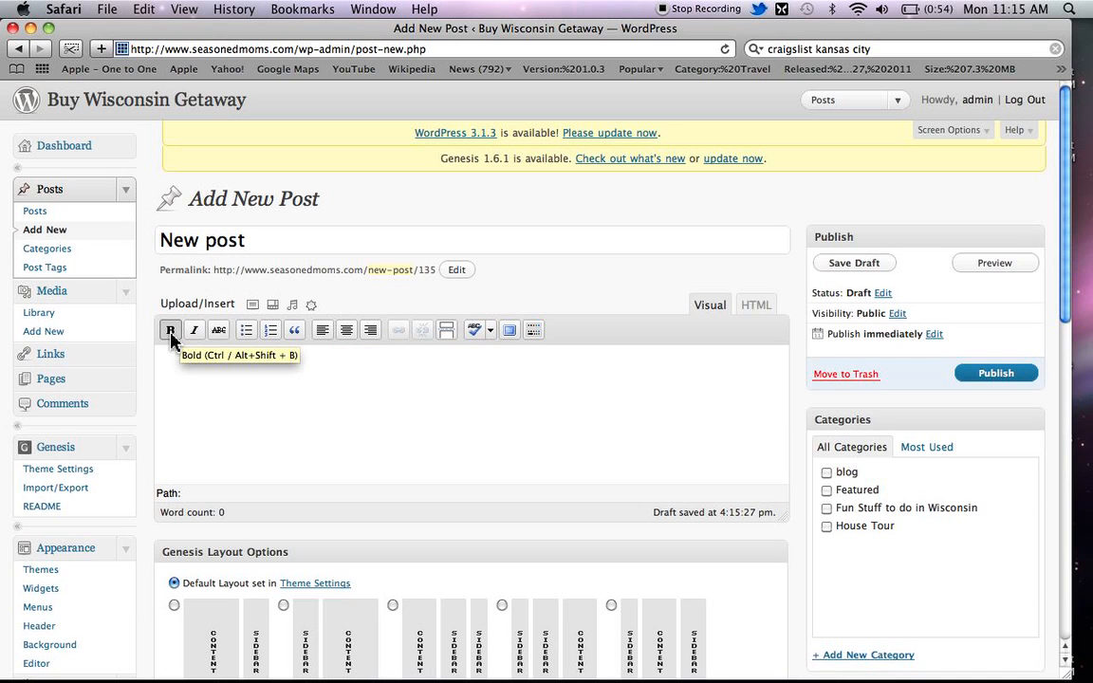
pyautogui.moveTo(195, 329)
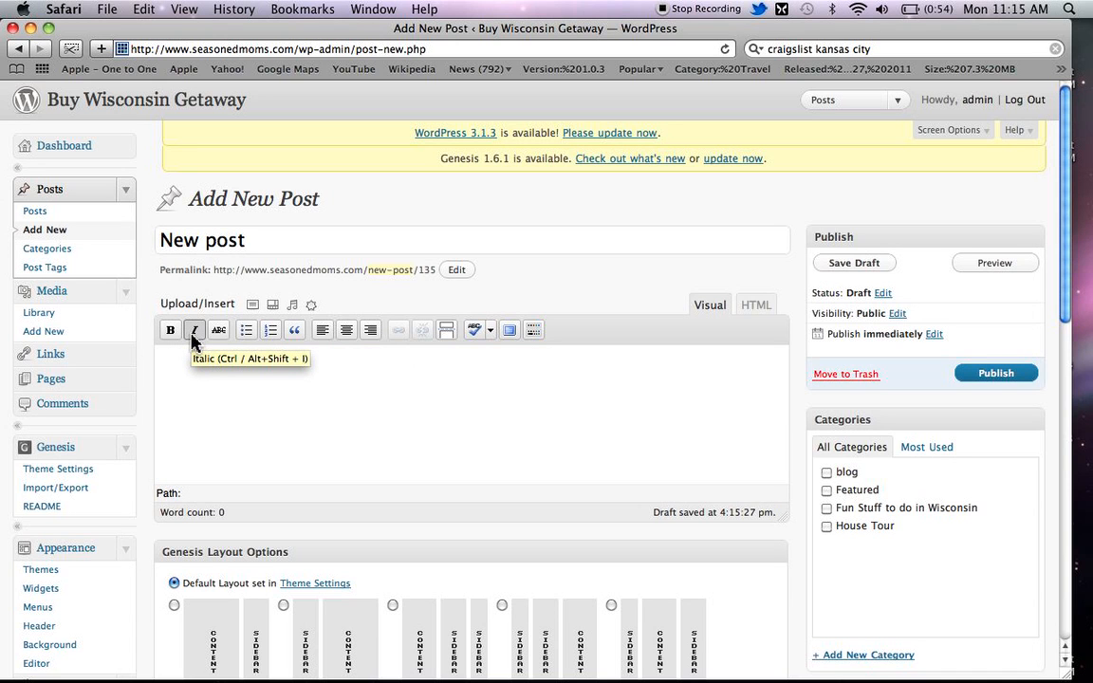
pyautogui.moveTo(220, 329)
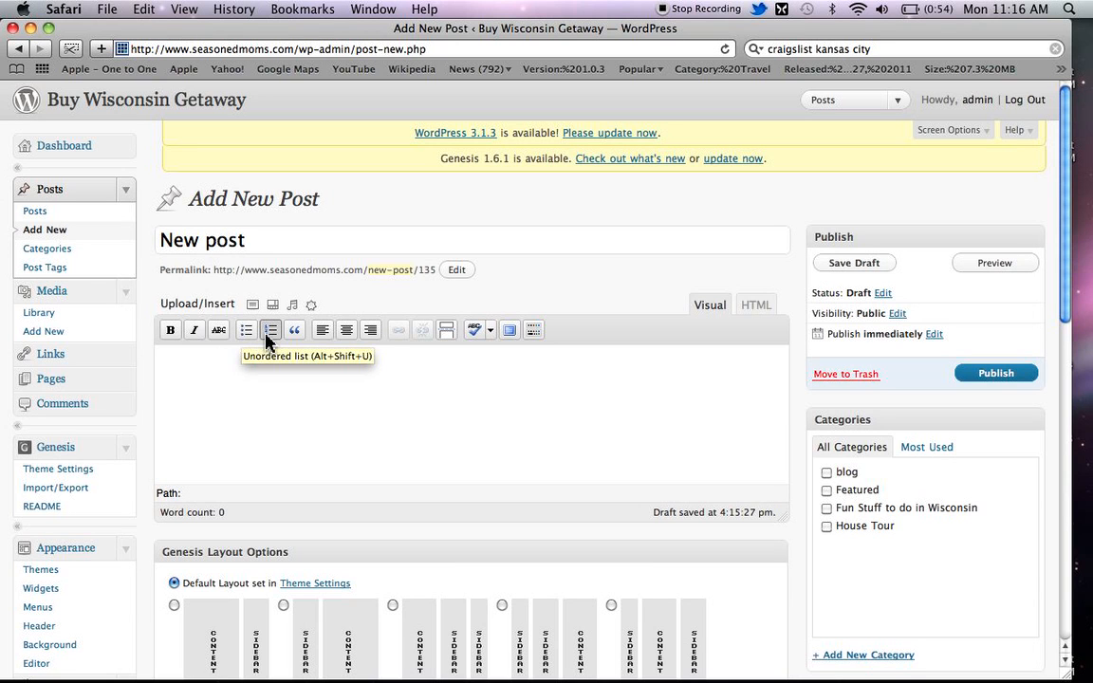
pyautogui.moveTo(271, 329)
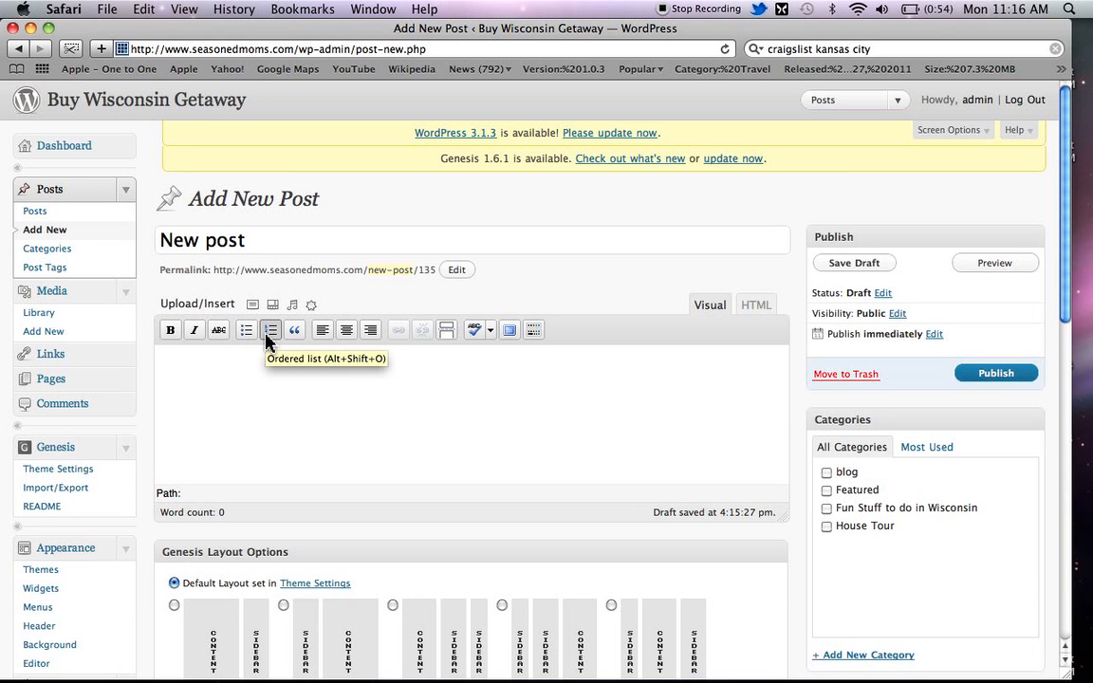
pyautogui.moveTo(295, 329)
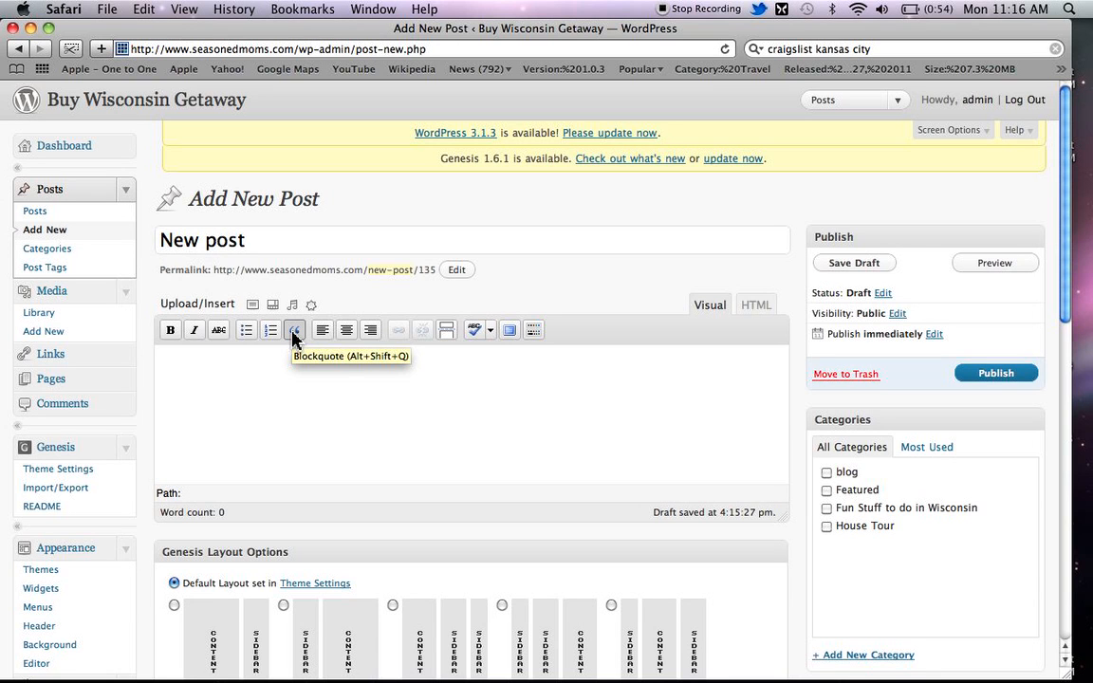
pyautogui.moveTo(323, 329)
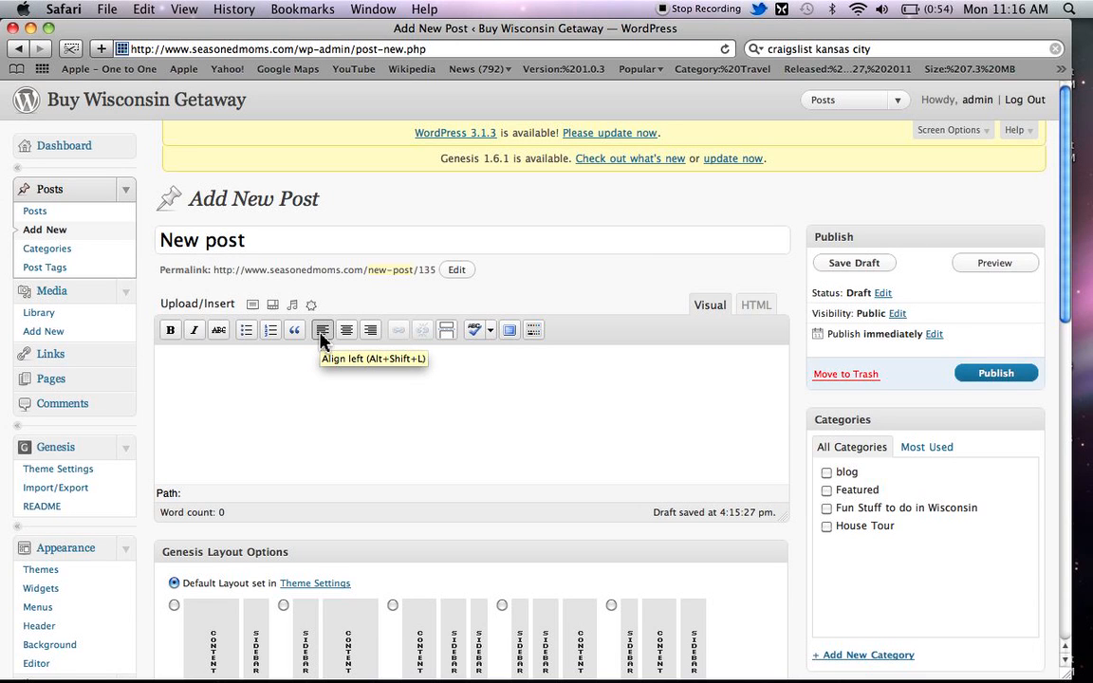
pyautogui.moveTo(346, 329)
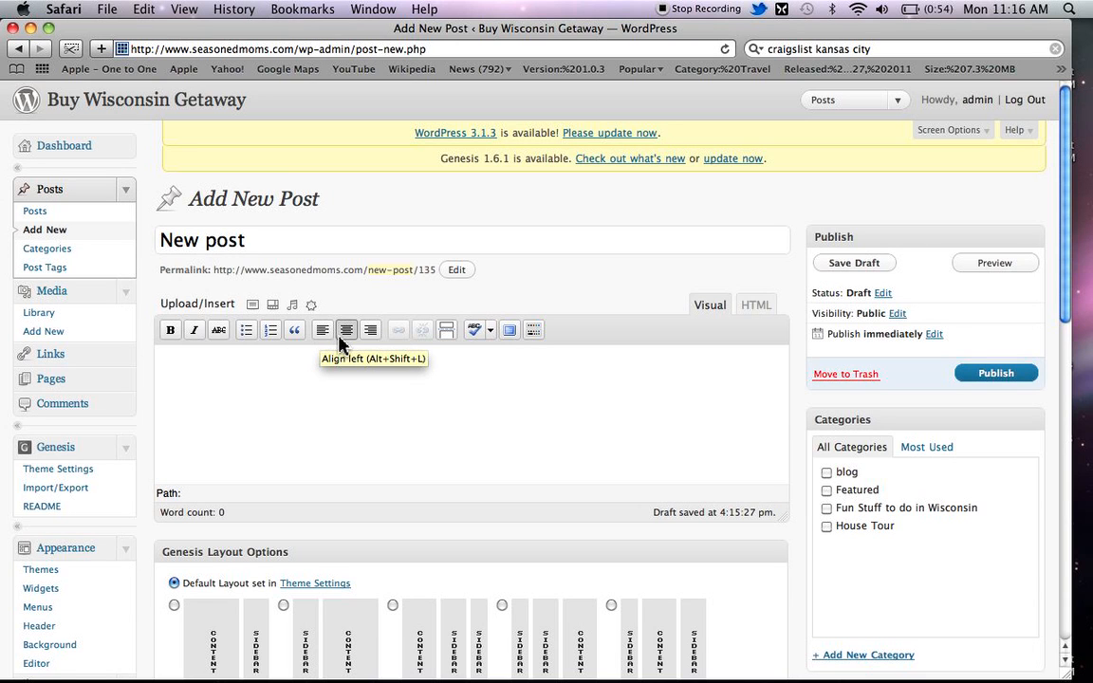
pyautogui.moveTo(371, 329)
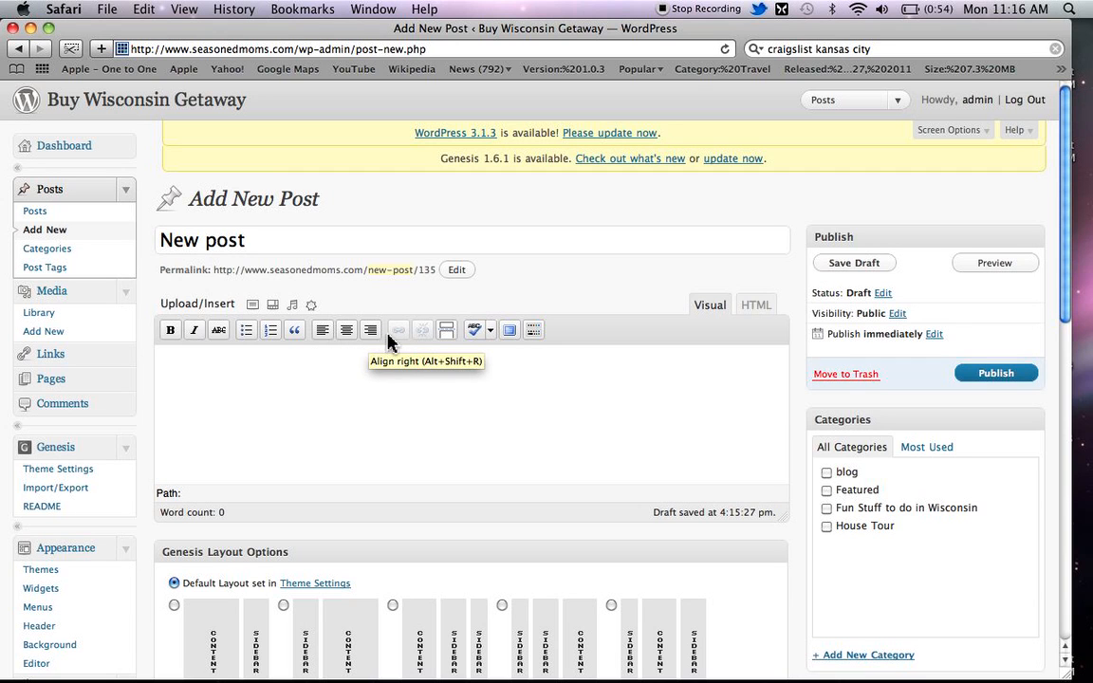
pyautogui.moveTo(398, 329)
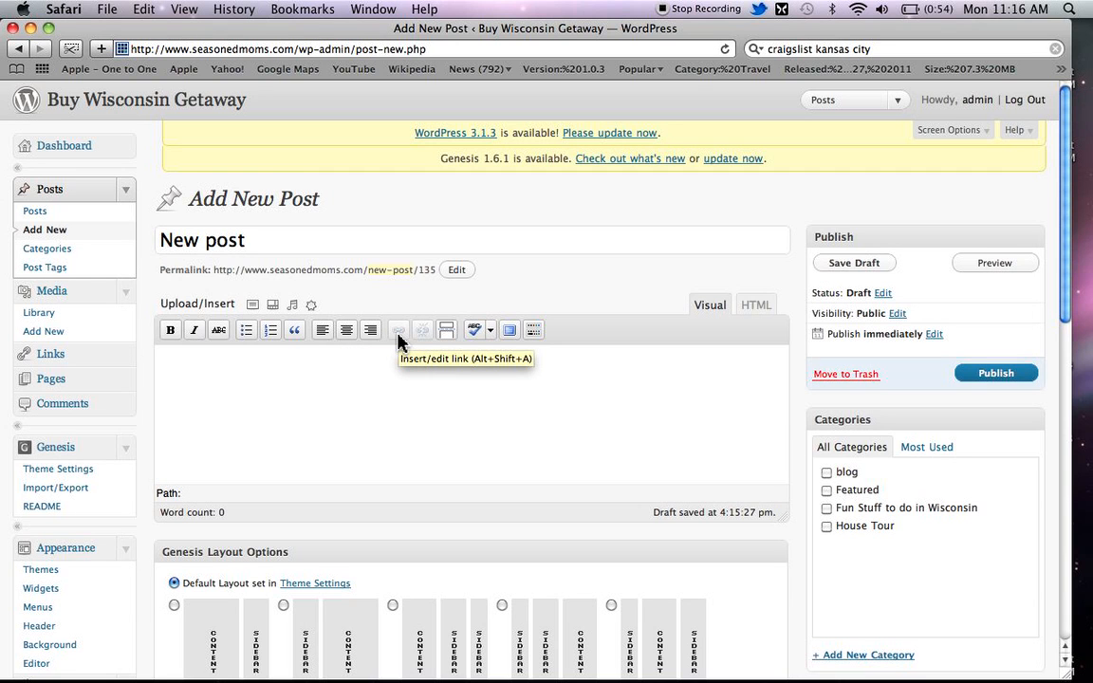
pyautogui.moveTo(365, 368)
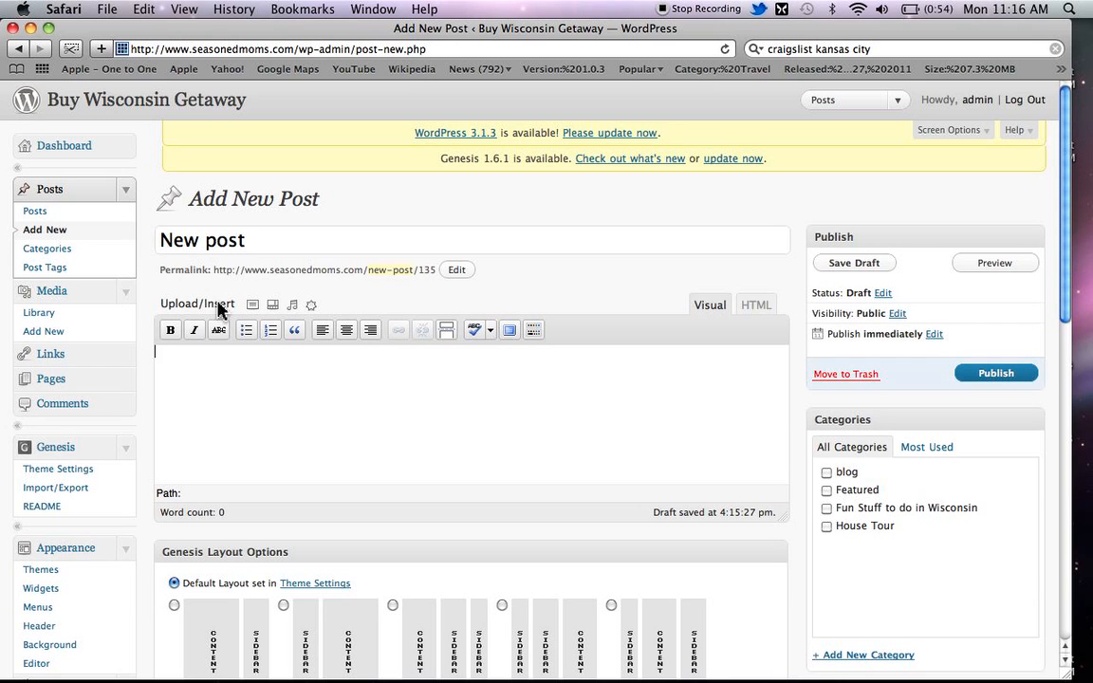
pyautogui.moveTo(245, 272)
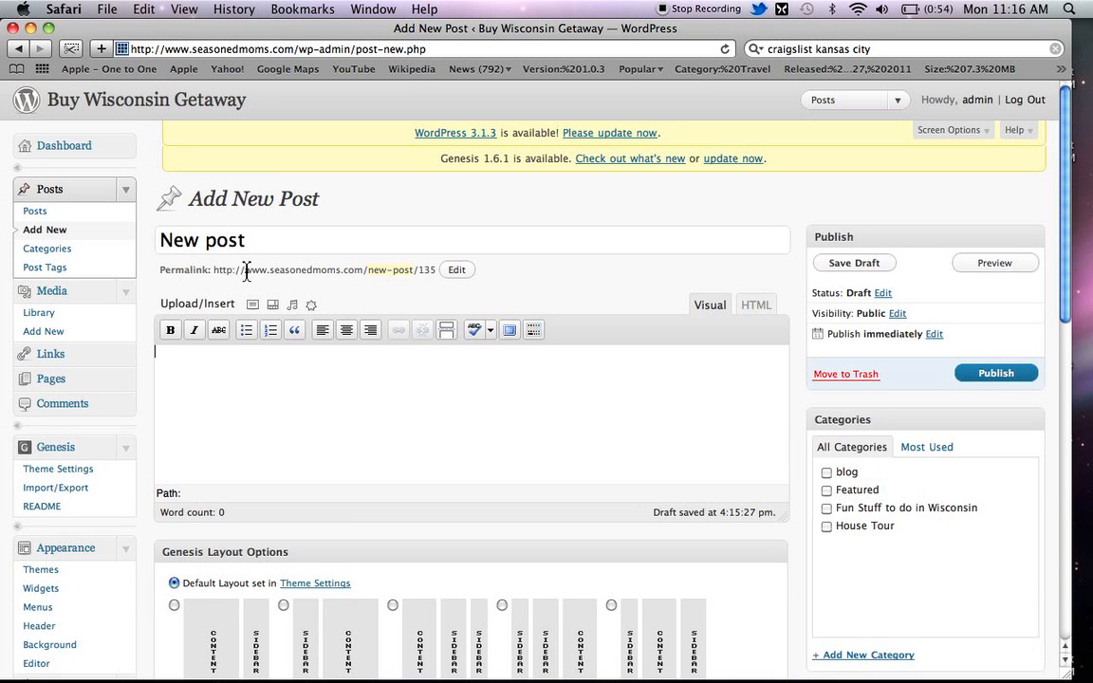
# - Type 'baking' in the post body and select the word
pyautogui.write('bak')
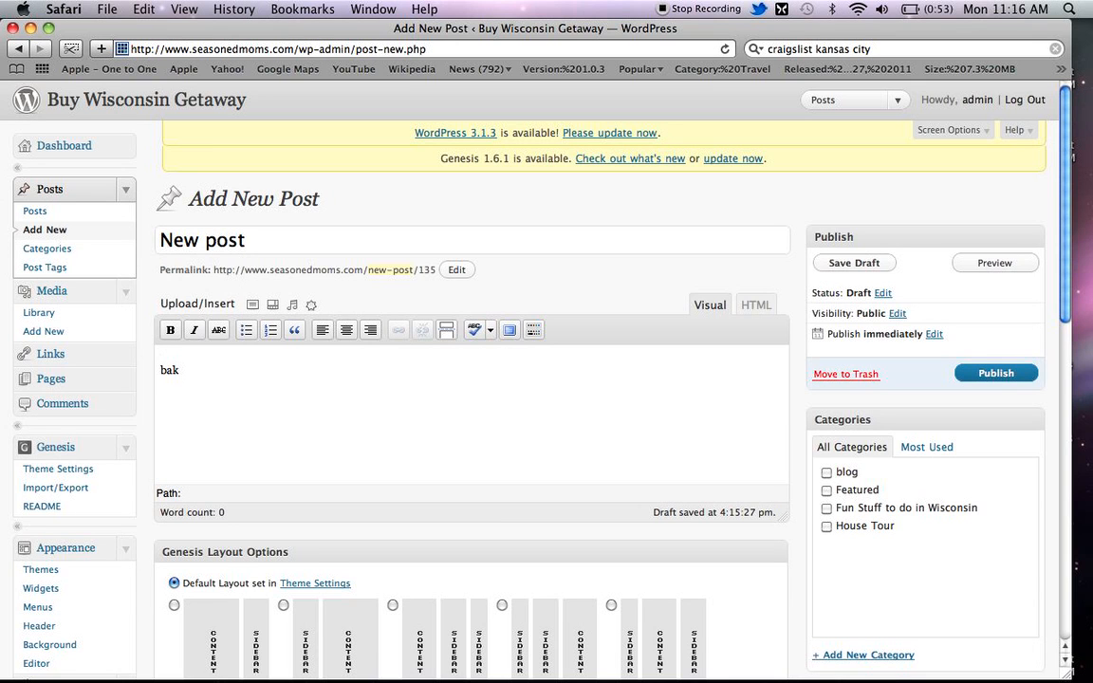
pyautogui.write('e')
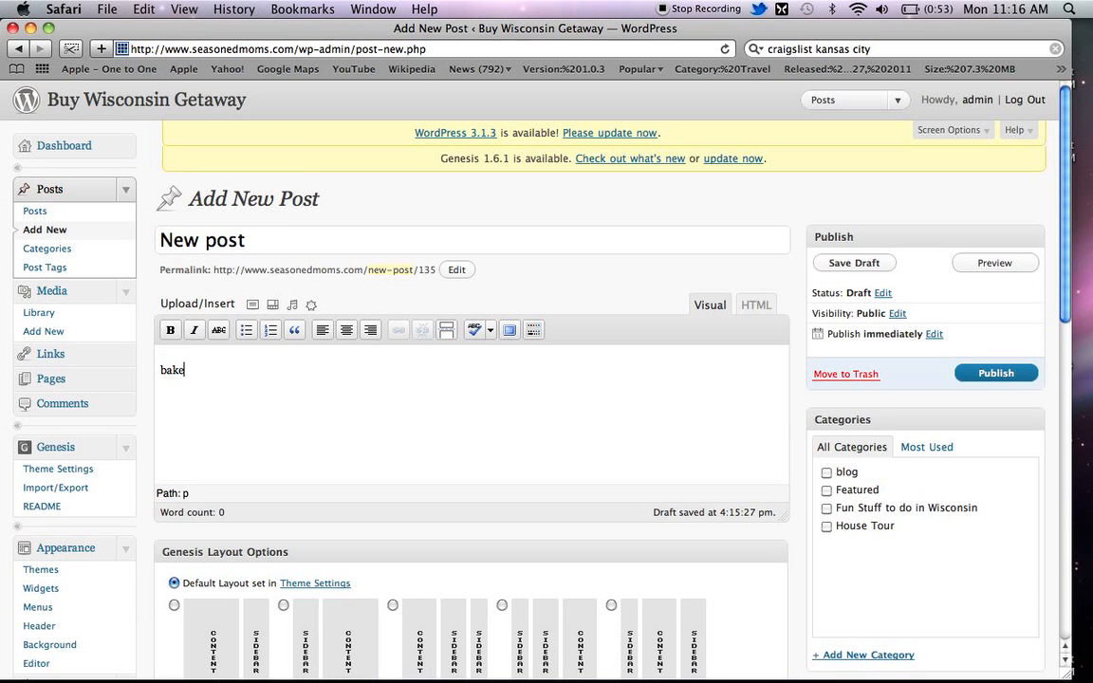
pyautogui.write('ing')
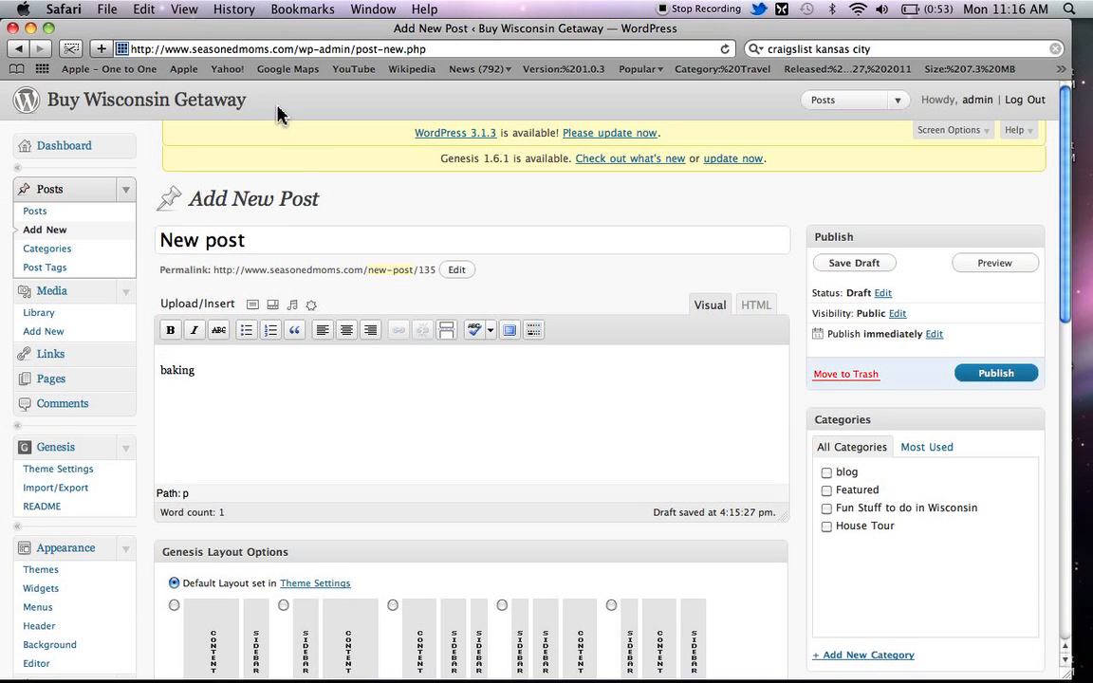
pyautogui.moveTo(201, 371)
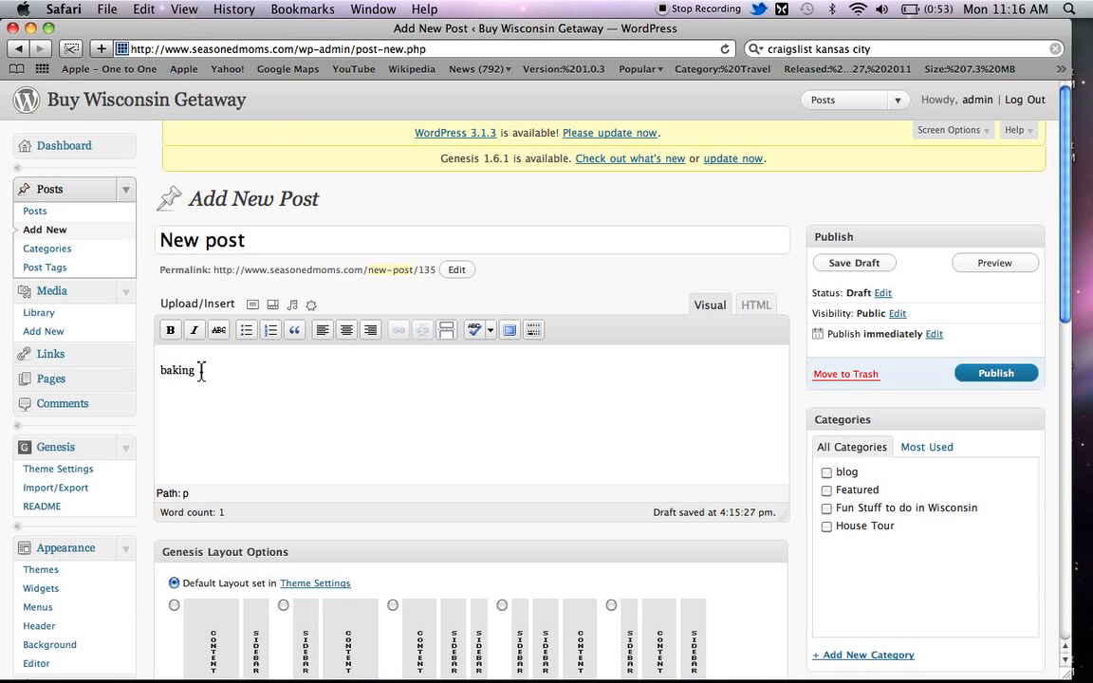
pyautogui.doubleClick(175, 370)
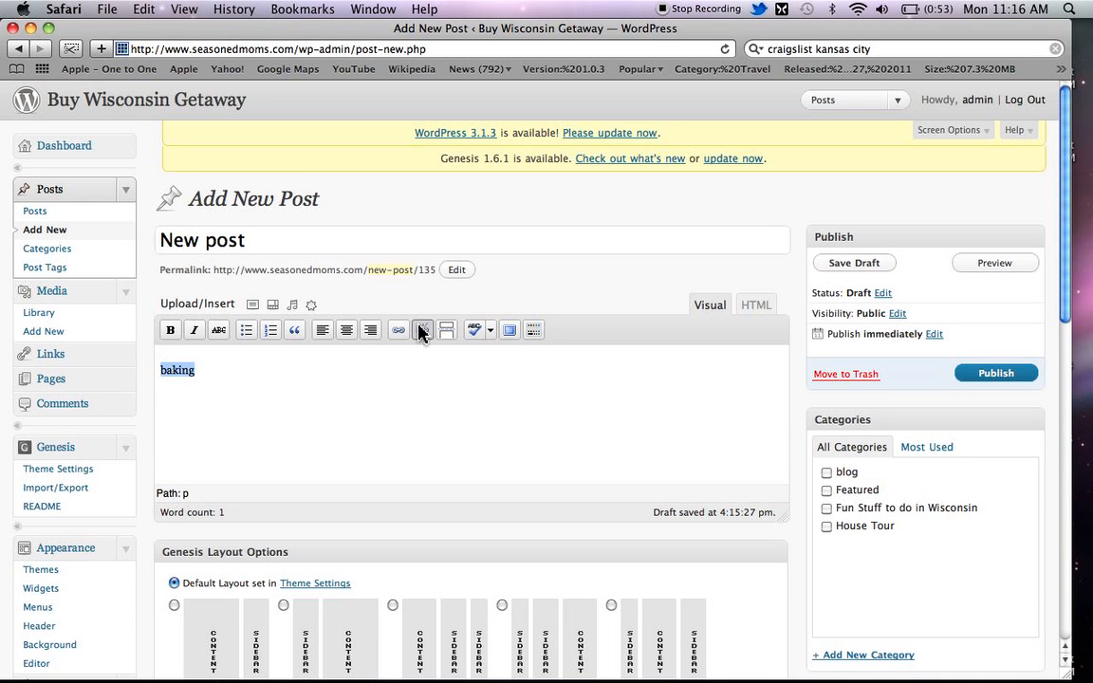
pyautogui.moveTo(435, 331)
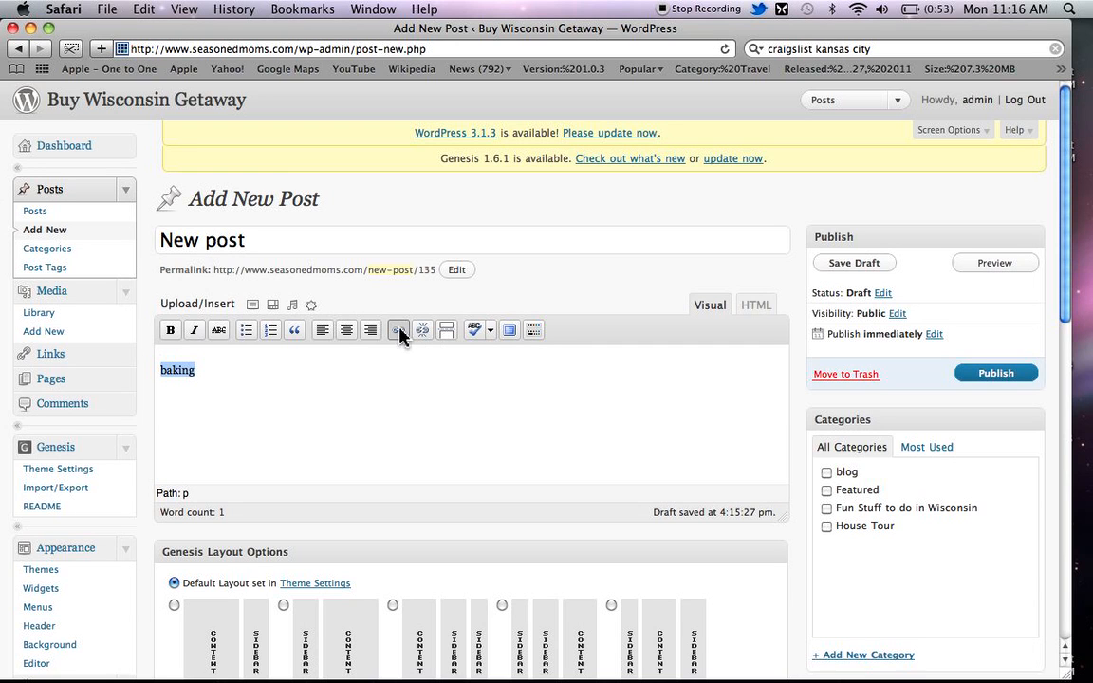
pyautogui.moveTo(398, 330)
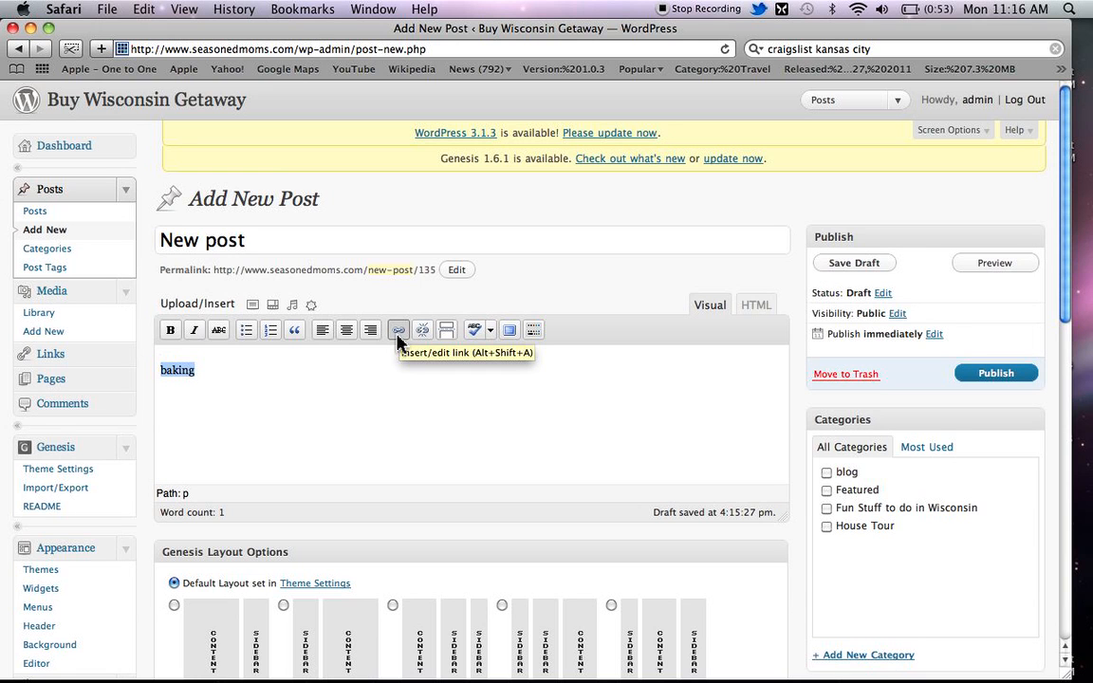
pyautogui.click(398, 329)
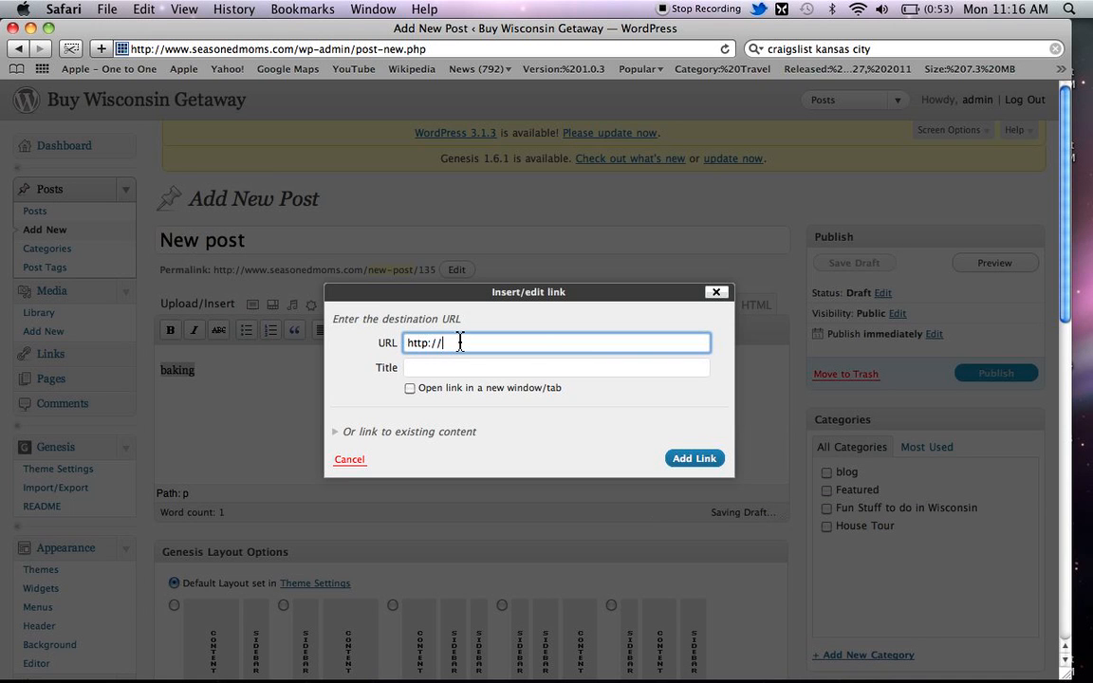
pyautogui.write('doug')
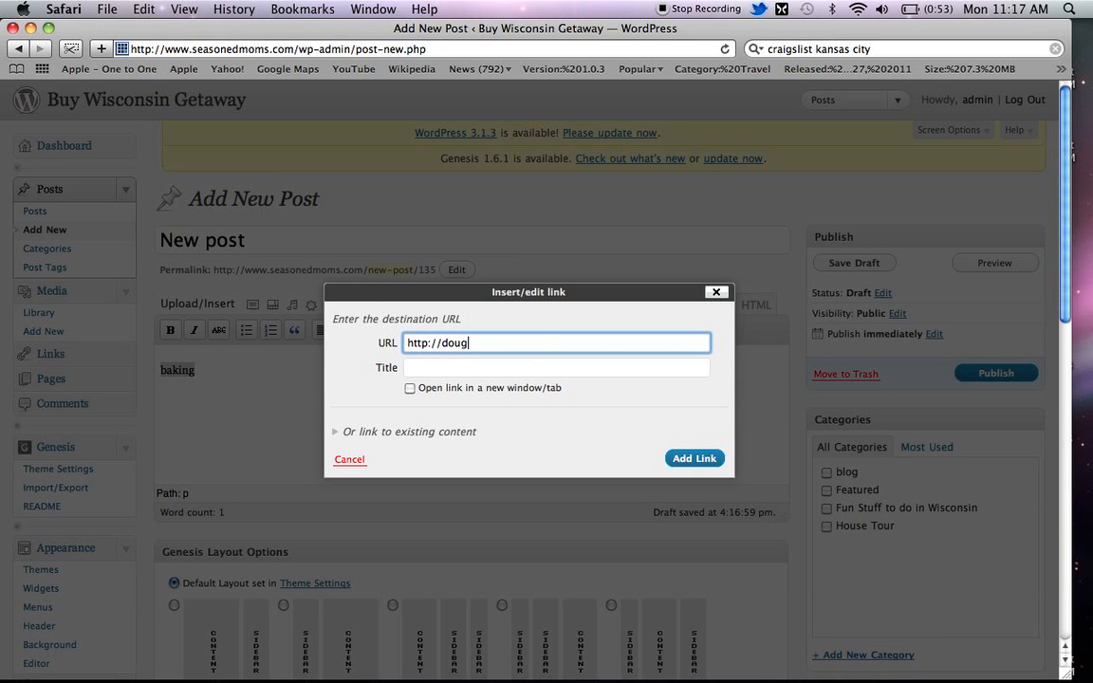
pyautogui.write('hraisingmom')
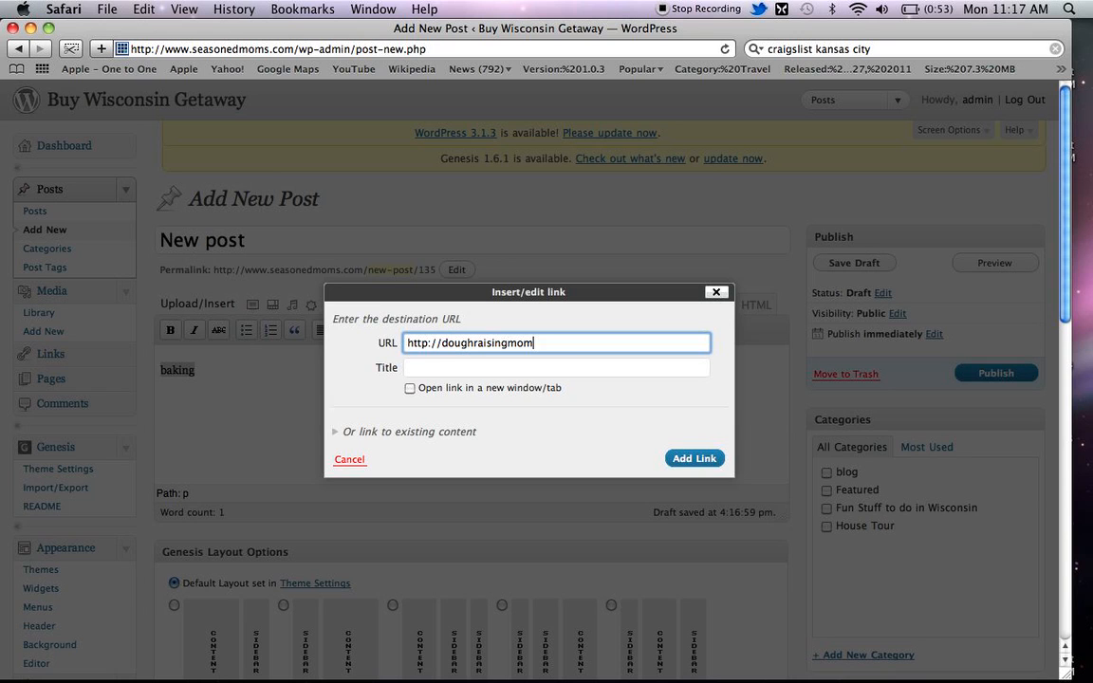
pyautogui.write('.co')
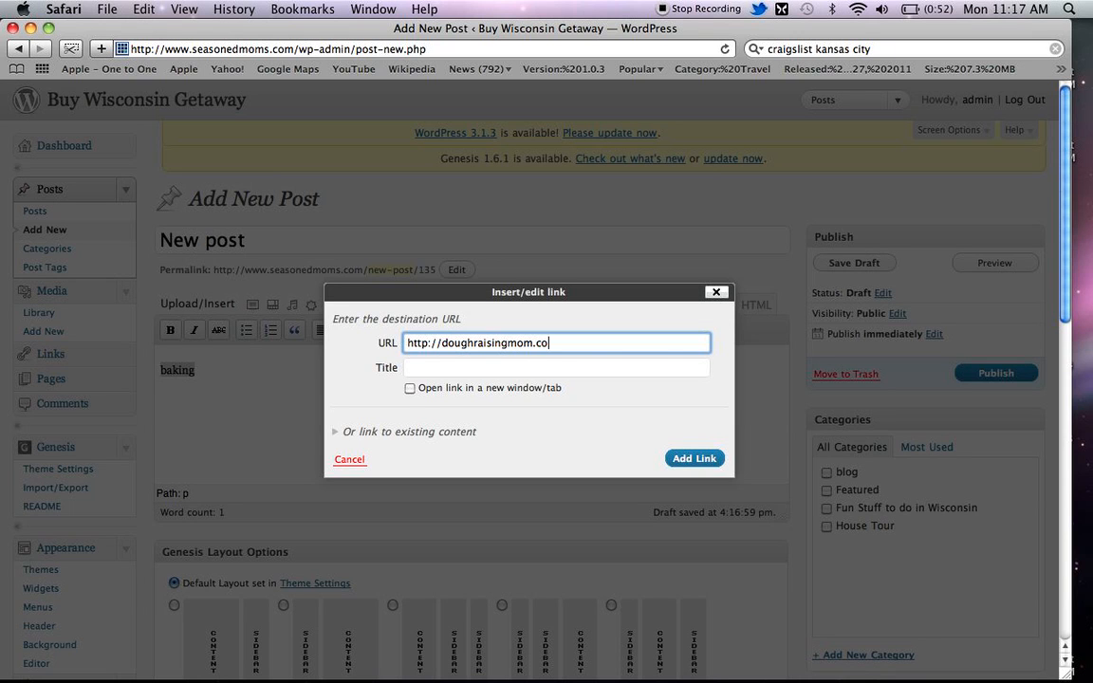
pyautogui.write('m')
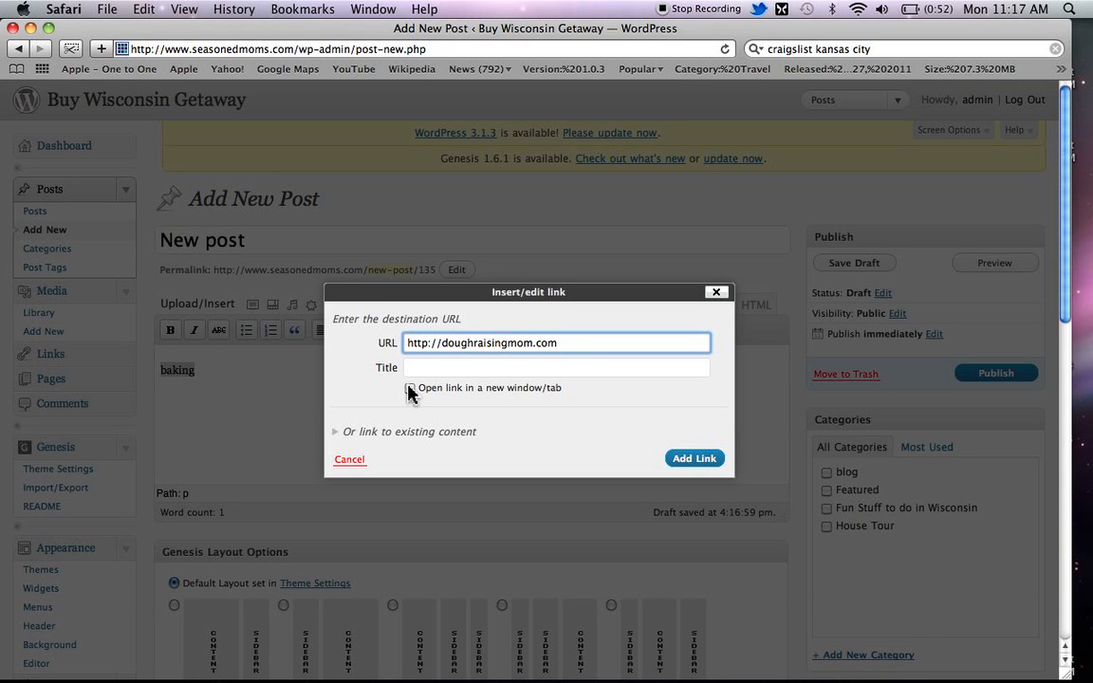
pyautogui.click(410, 387)
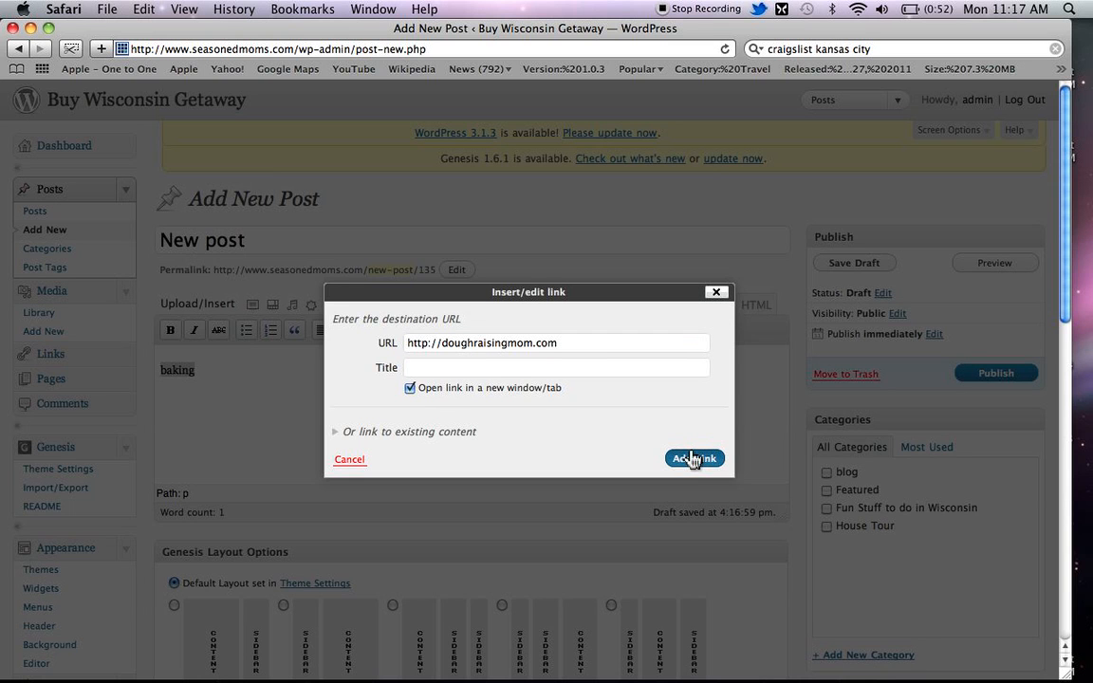
pyautogui.click(693, 458)
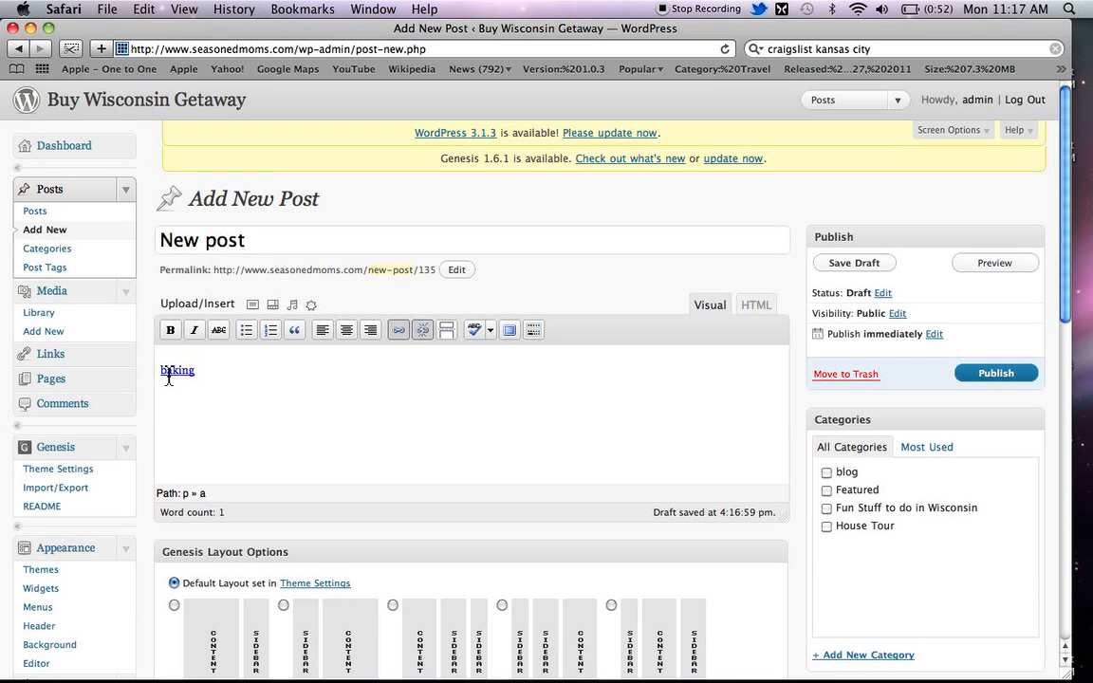
pyautogui.moveTo(169, 376)
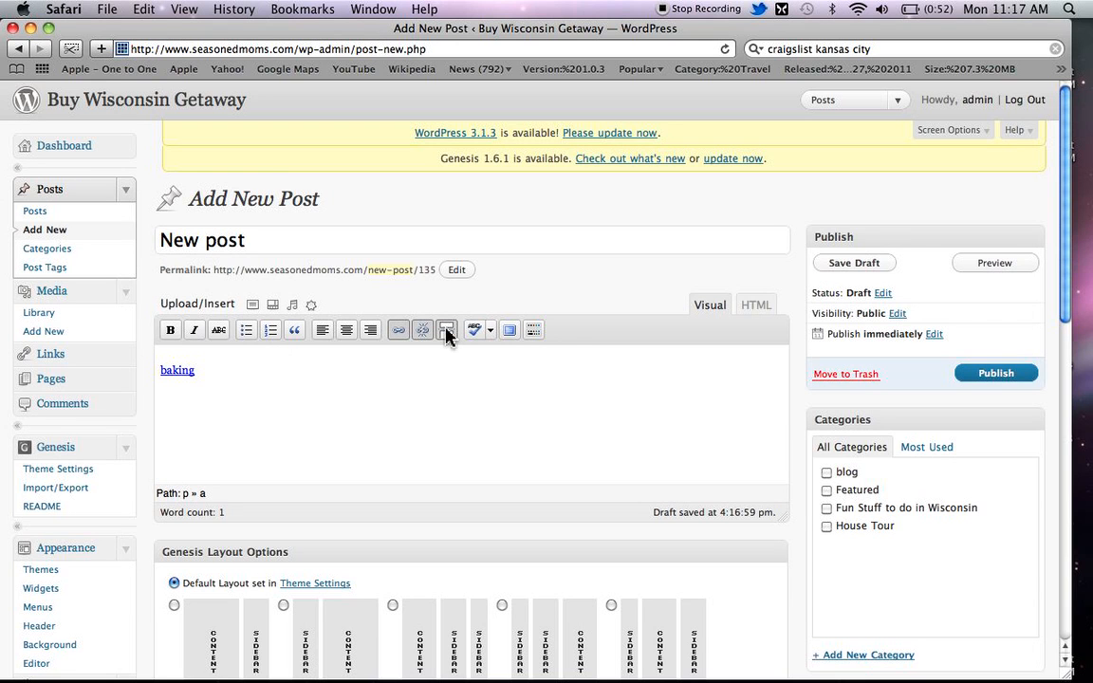
pyautogui.moveTo(447, 330)
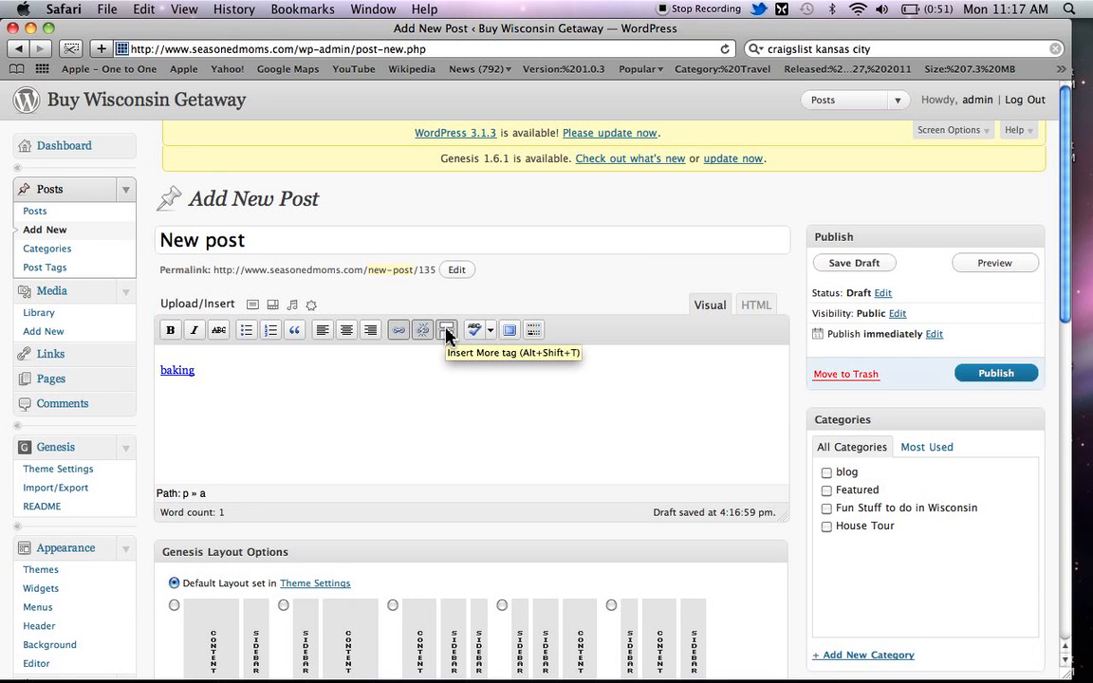
pyautogui.moveTo(448, 339)
pyautogui.write(' if I want to send')
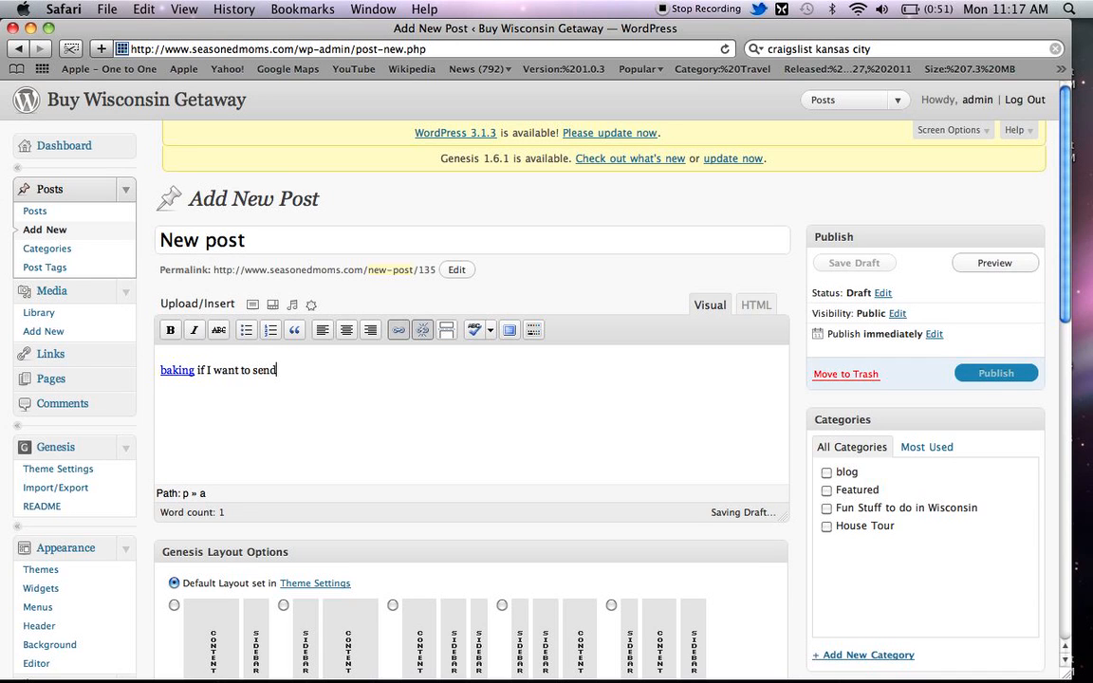
# - End the sentence with 'you to another' and insert a More tag
pyautogui.press('backspace')
pyautogui.write(' you to ano')
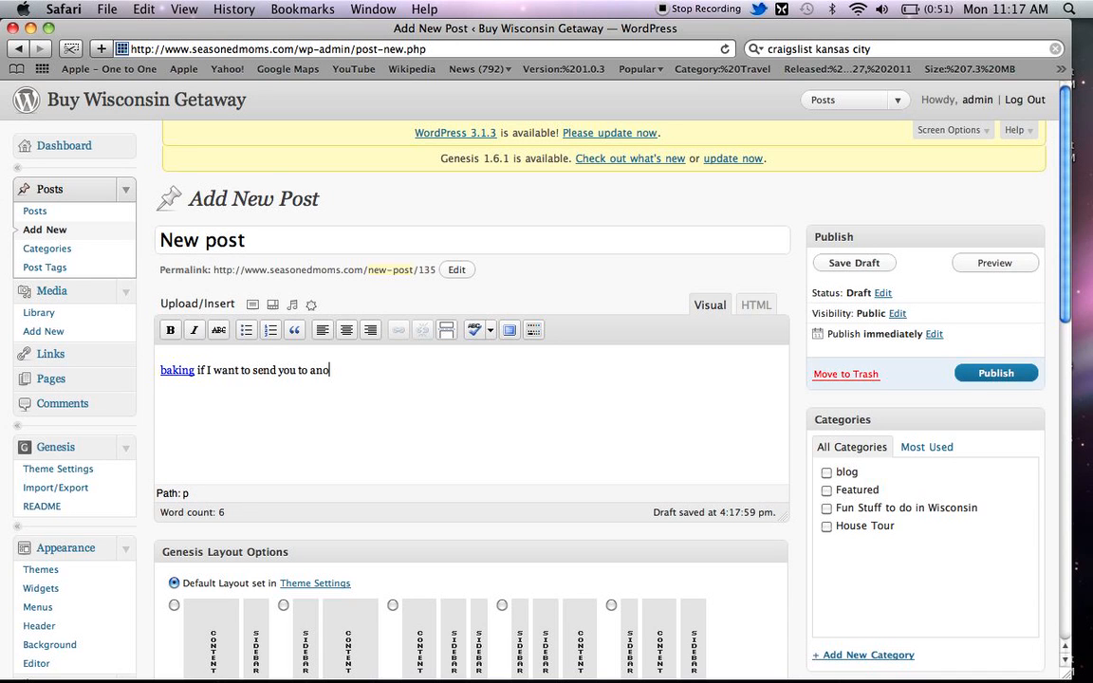
pyautogui.write('ther')
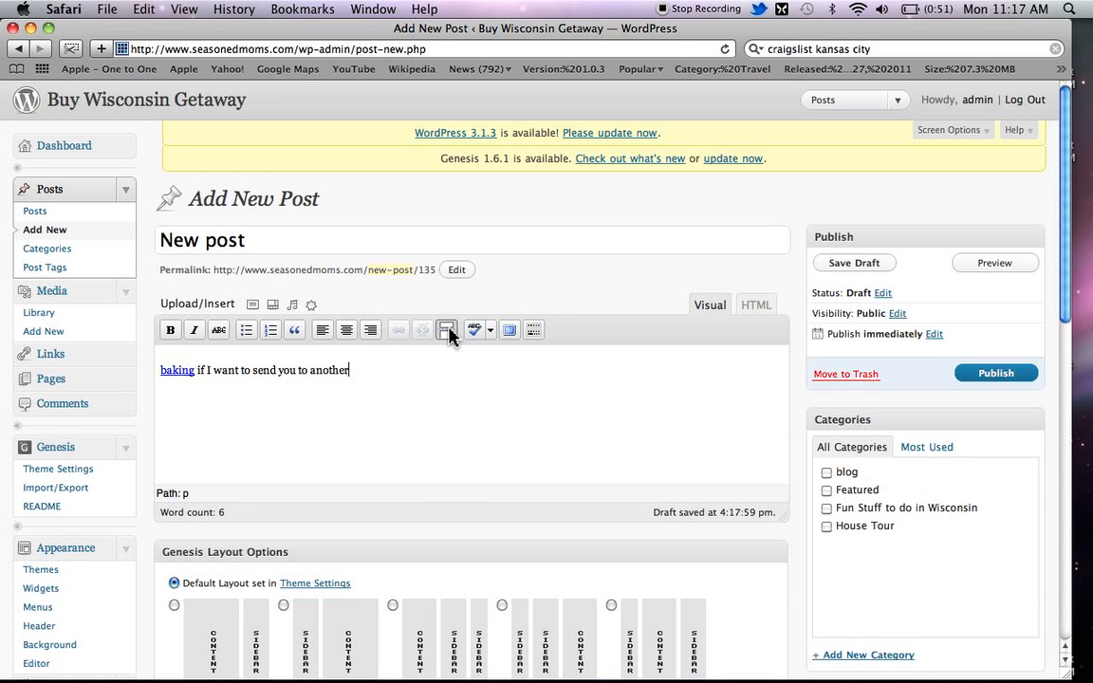
pyautogui.click(447, 329)
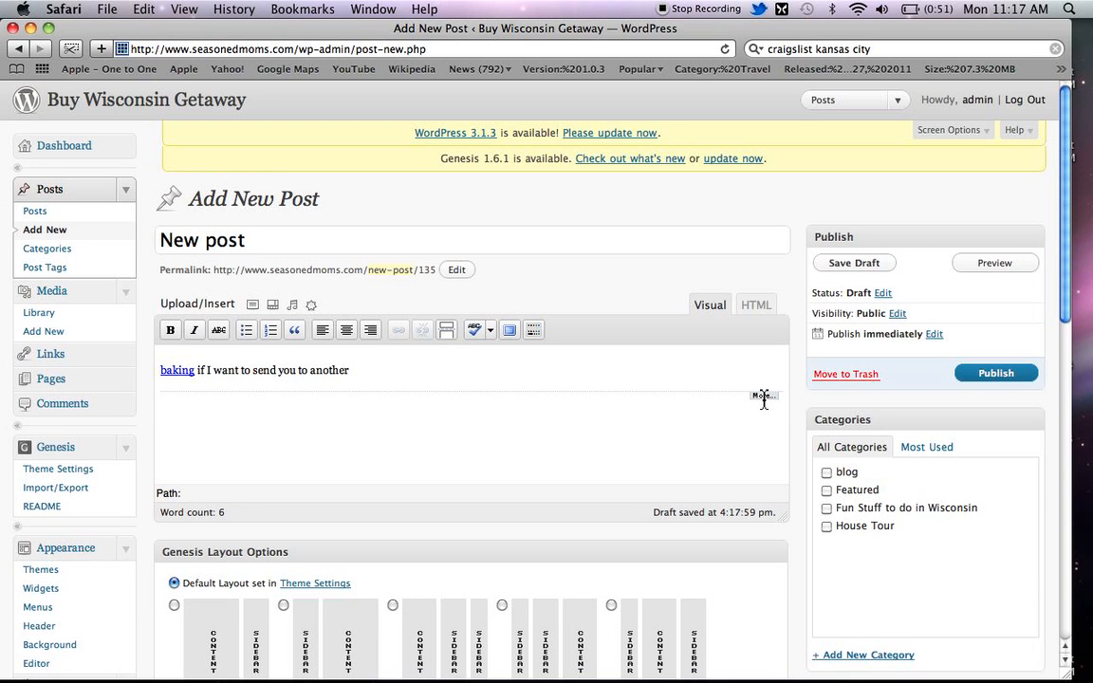
pyautogui.moveTo(763, 395)
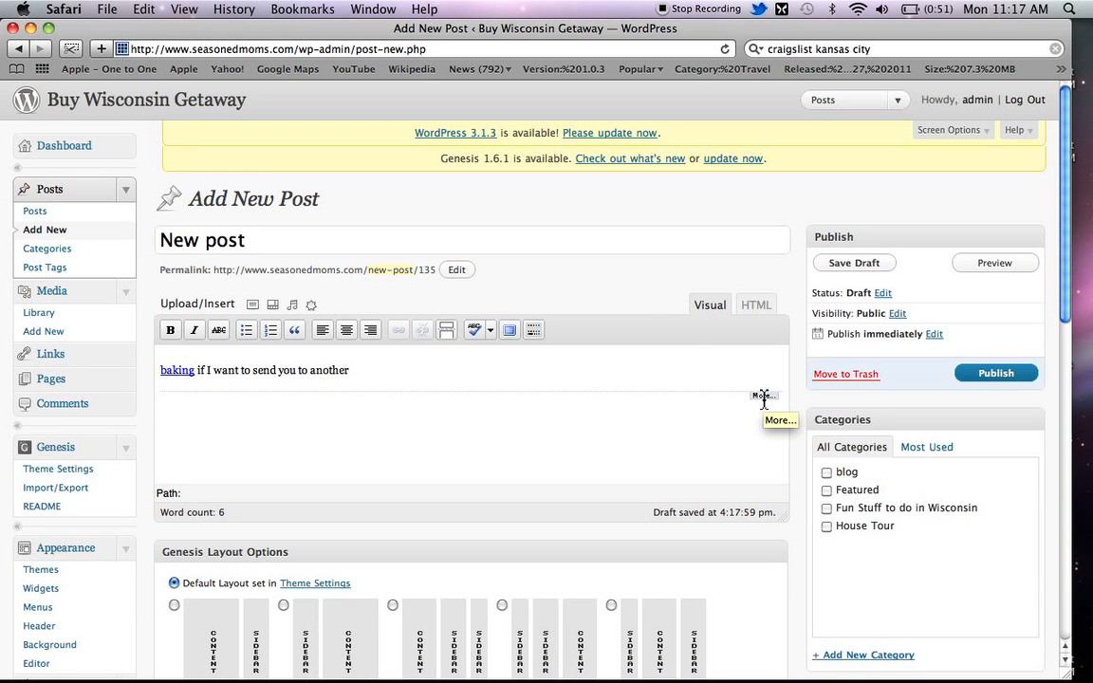
pyautogui.moveTo(277, 395)
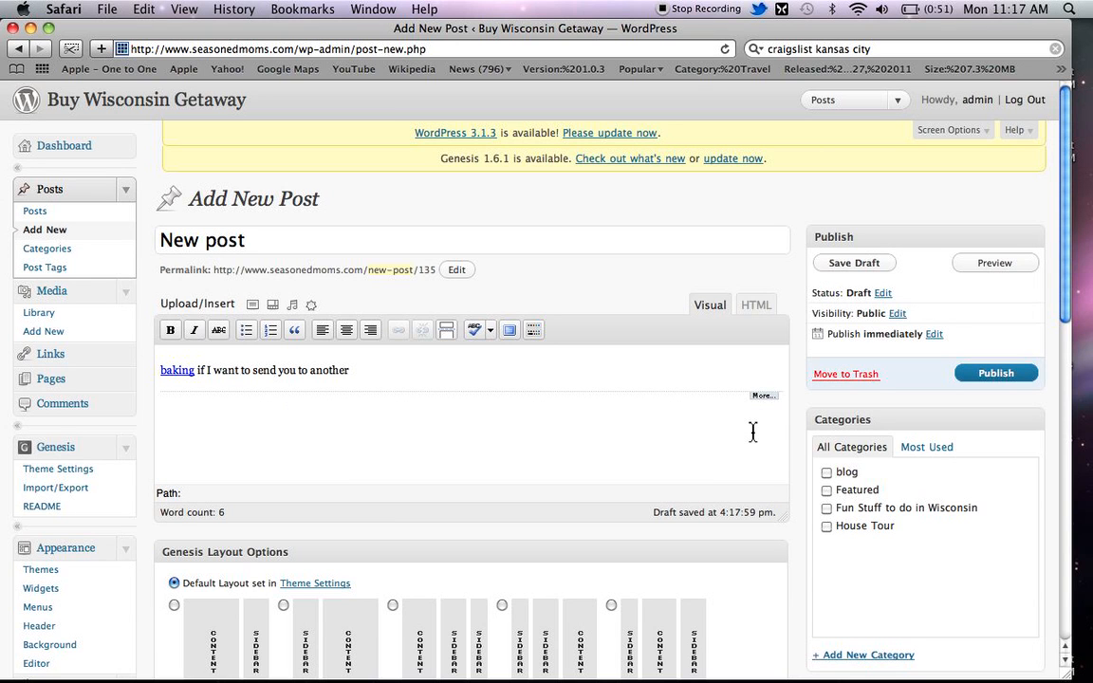
pyautogui.moveTo(736, 433)
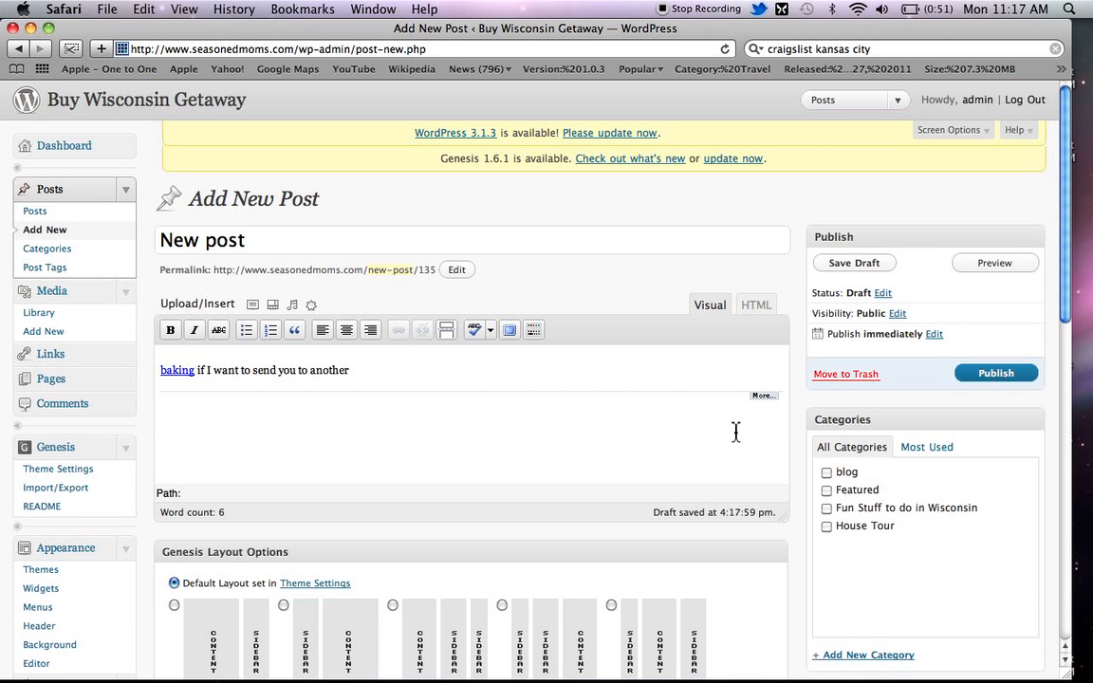
pyautogui.moveTo(489, 353)
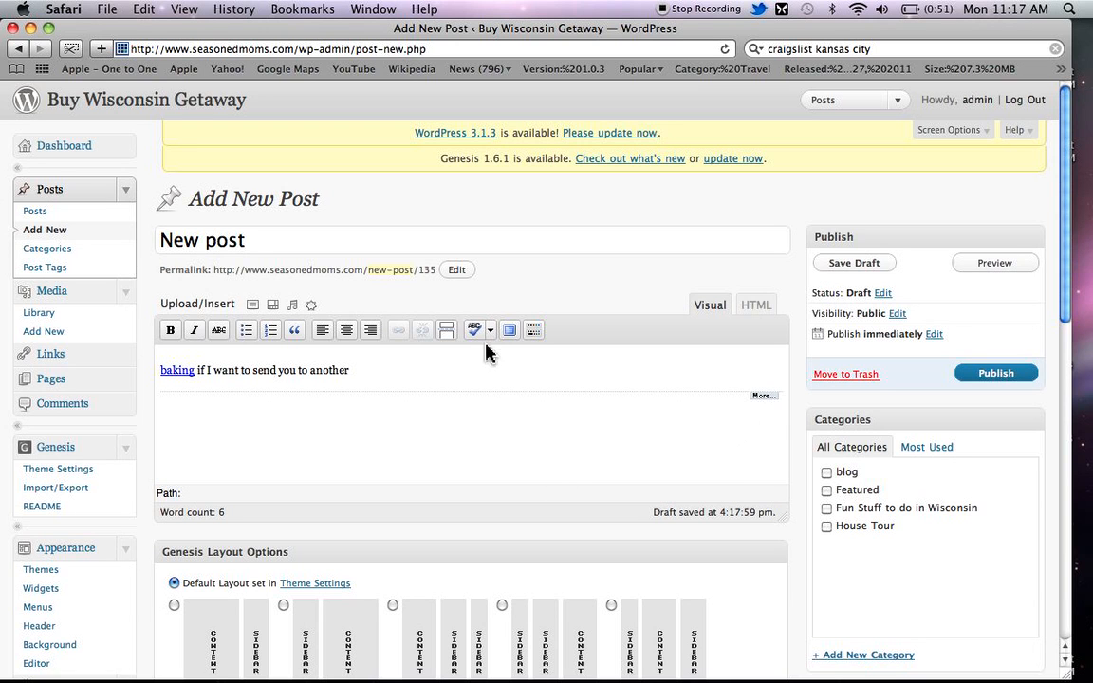
pyautogui.moveTo(474, 329)
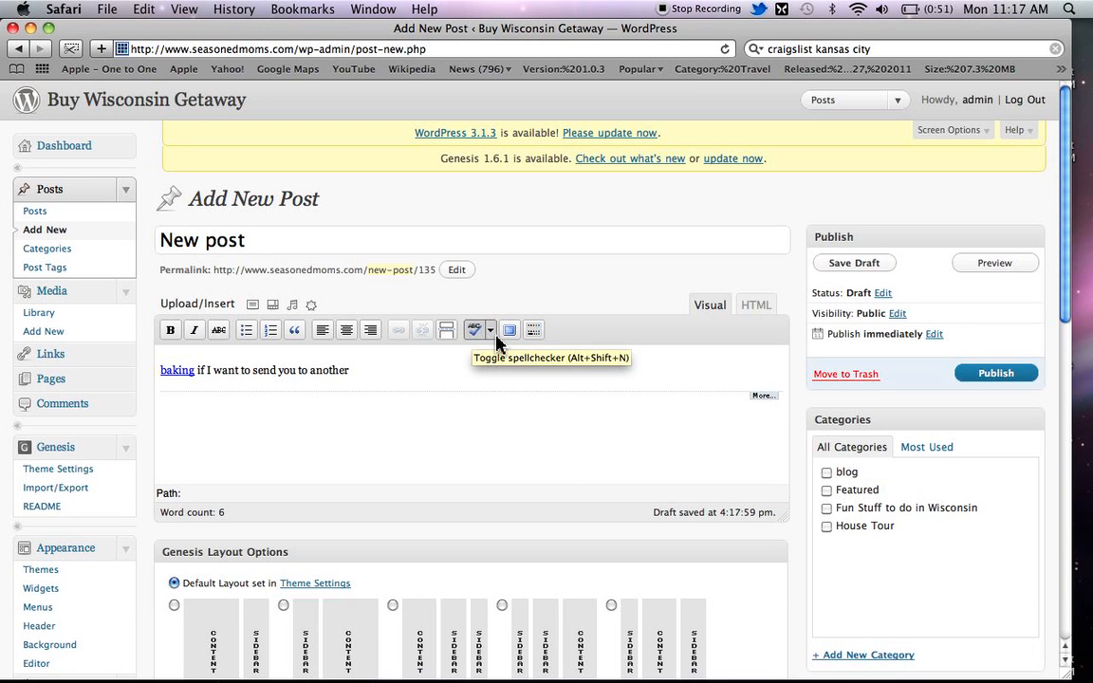
pyautogui.moveTo(510, 329)
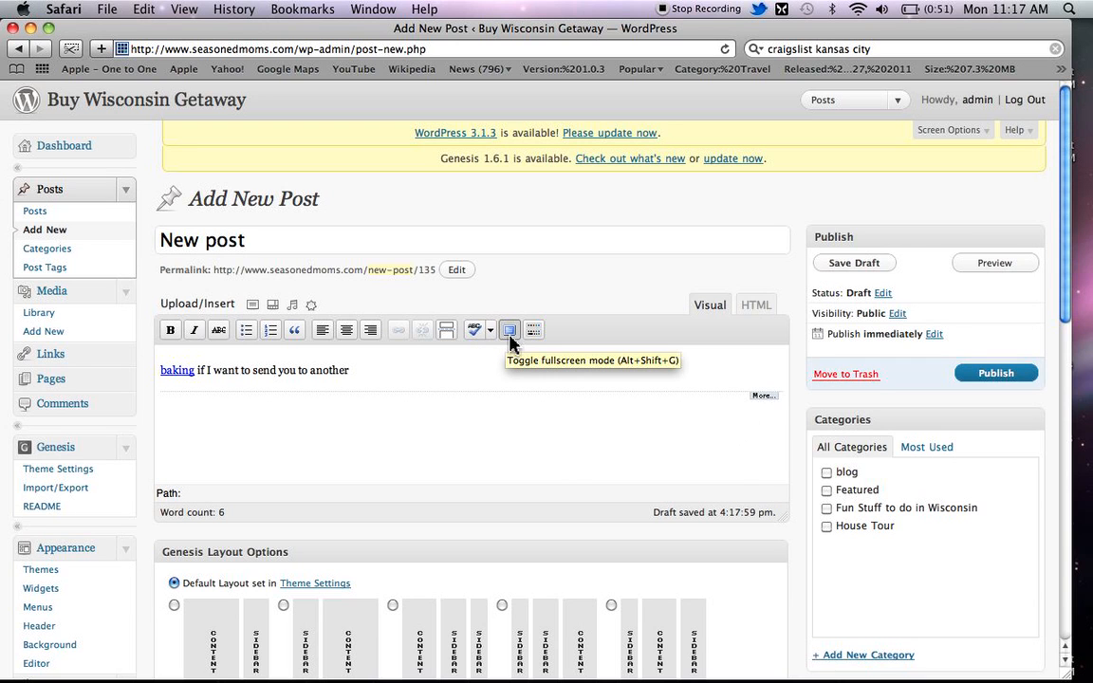
pyautogui.moveTo(534, 329)
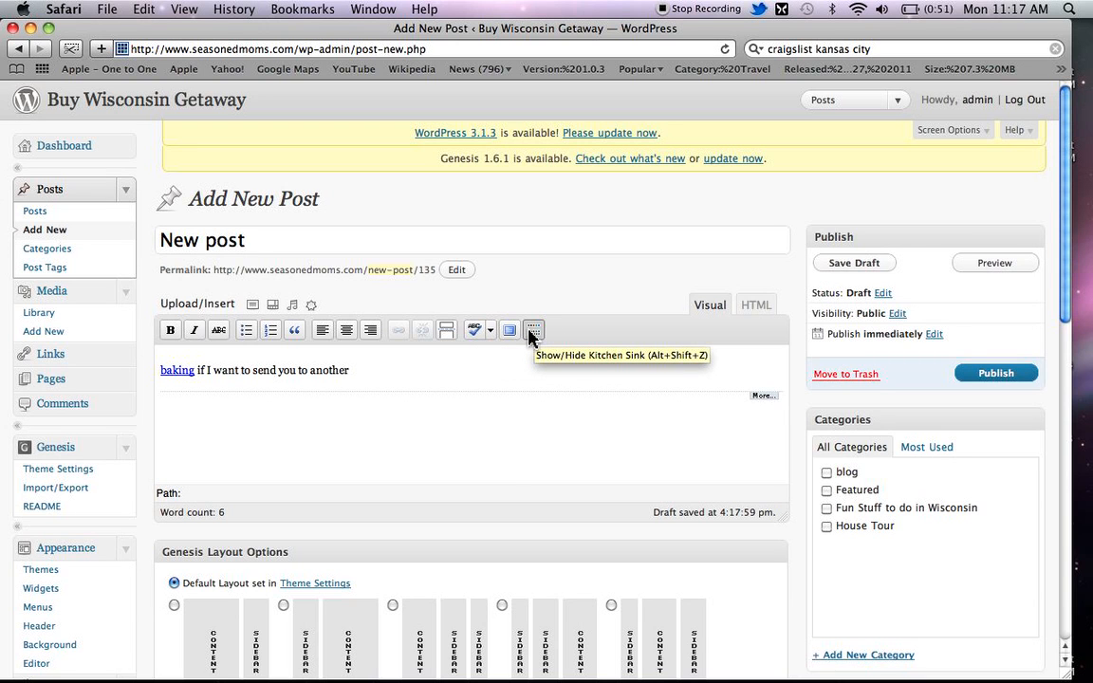
pyautogui.click(535, 330)
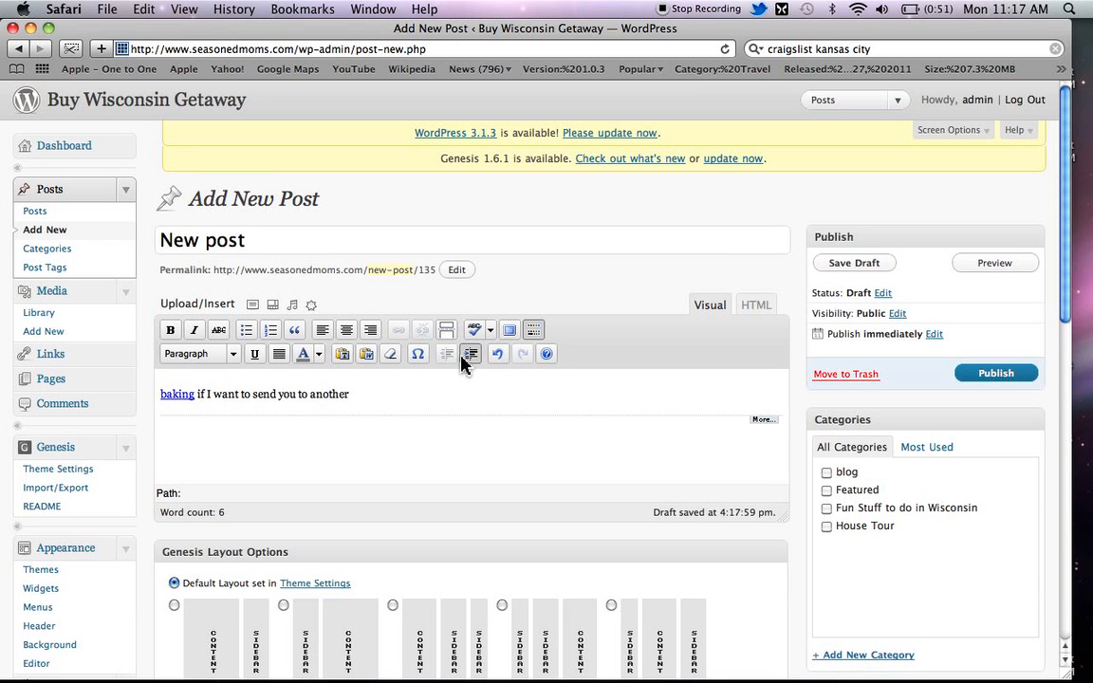
pyautogui.moveTo(255, 354)
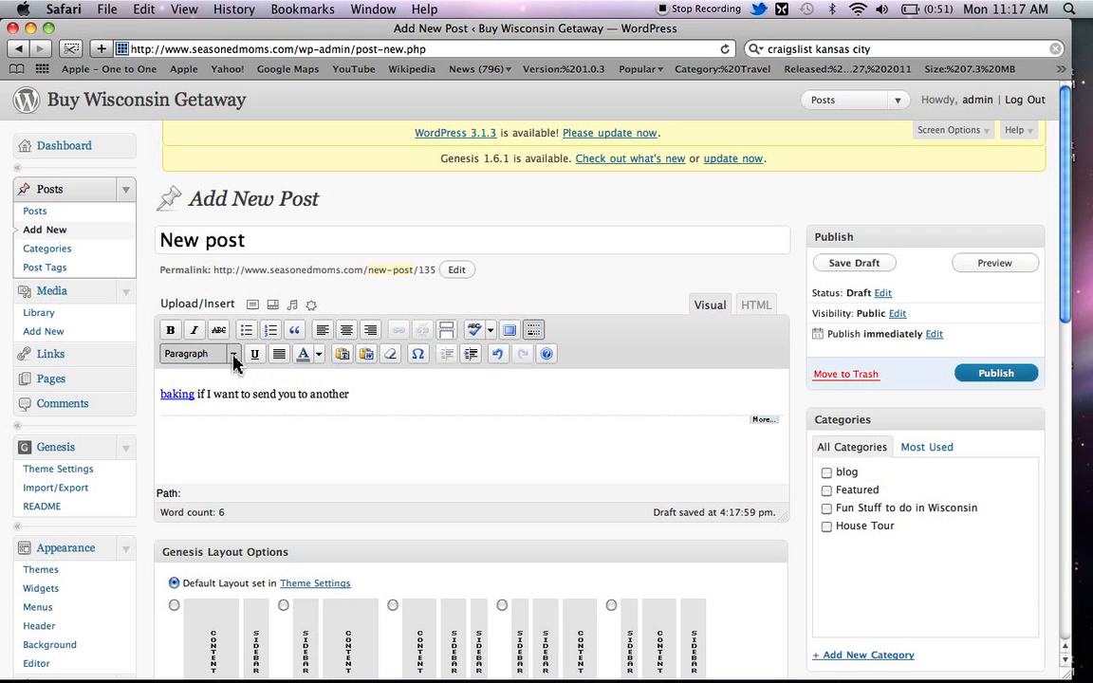
pyautogui.click(853, 263)
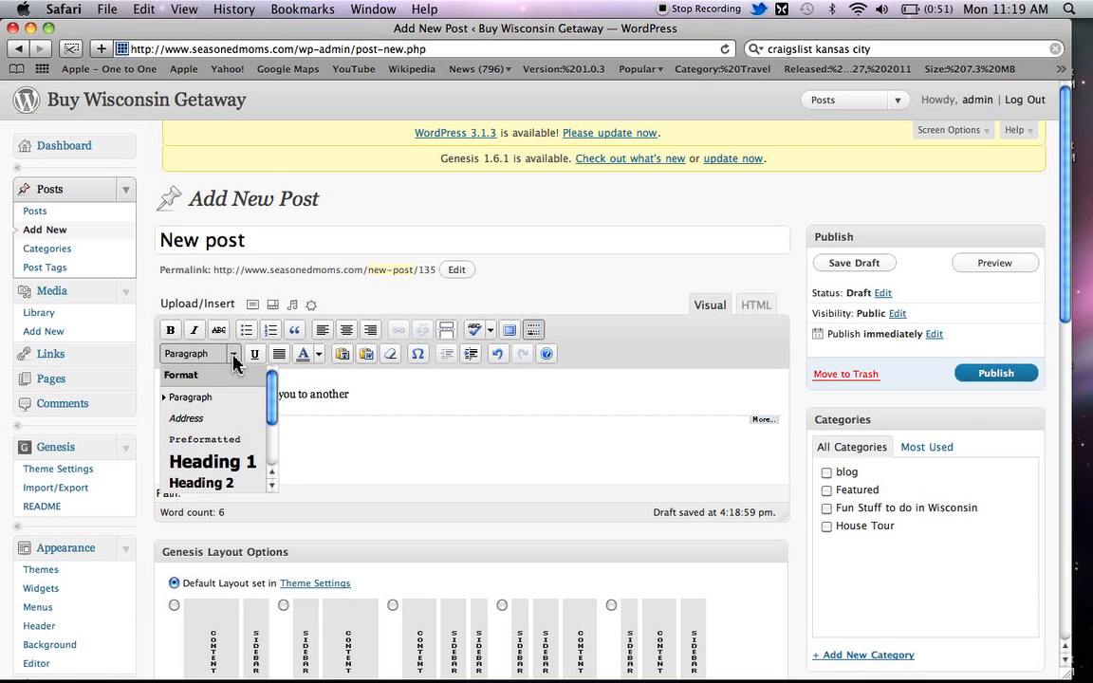
pyautogui.moveTo(213, 483)
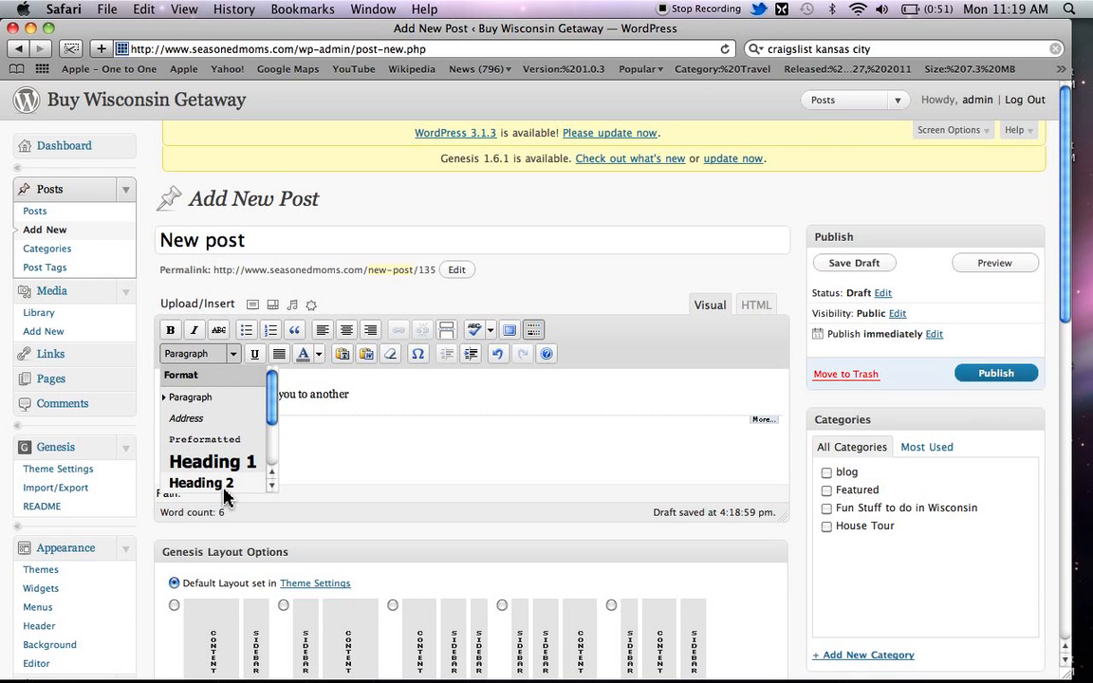
pyautogui.moveTo(200, 483)
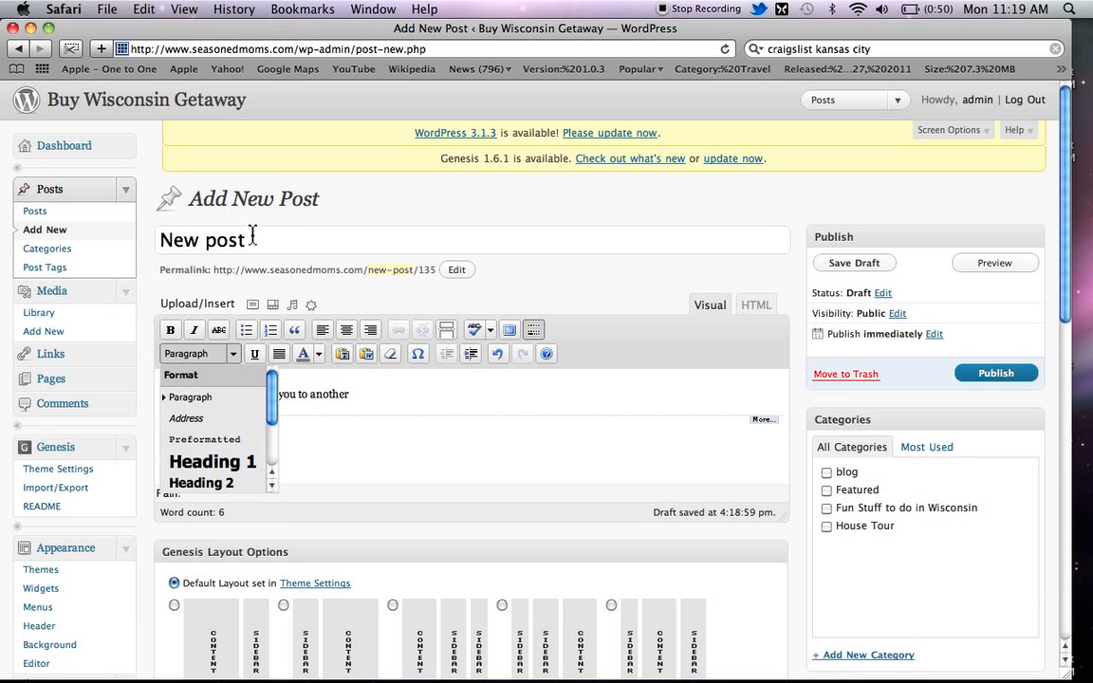
pyautogui.moveTo(213, 483)
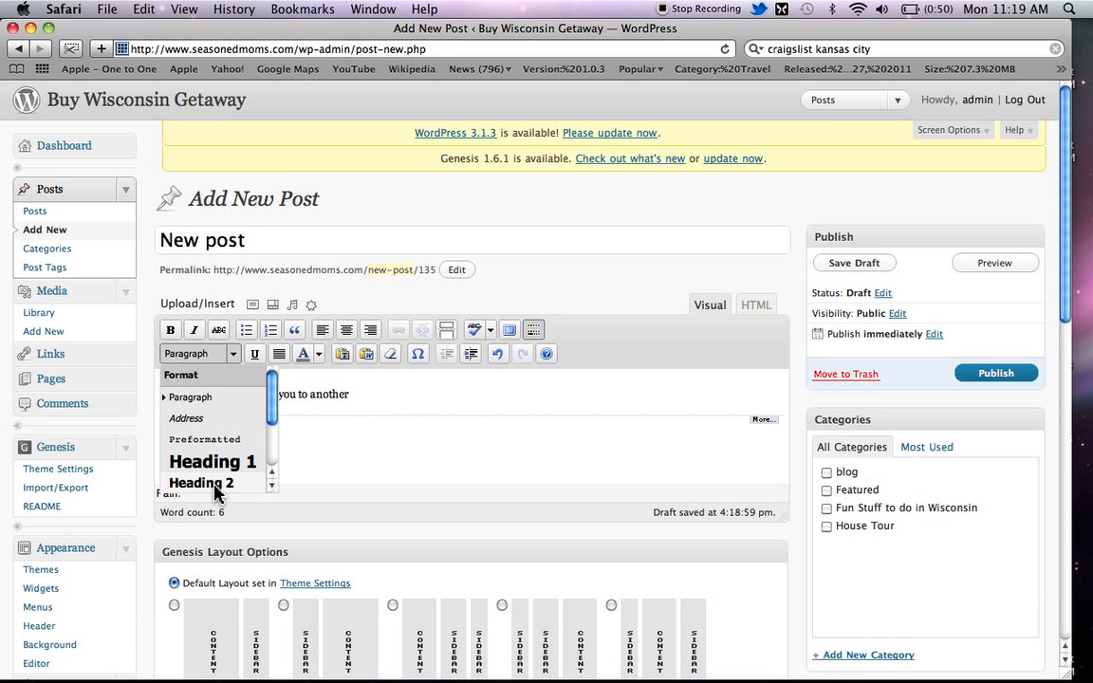
pyautogui.moveTo(201, 483)
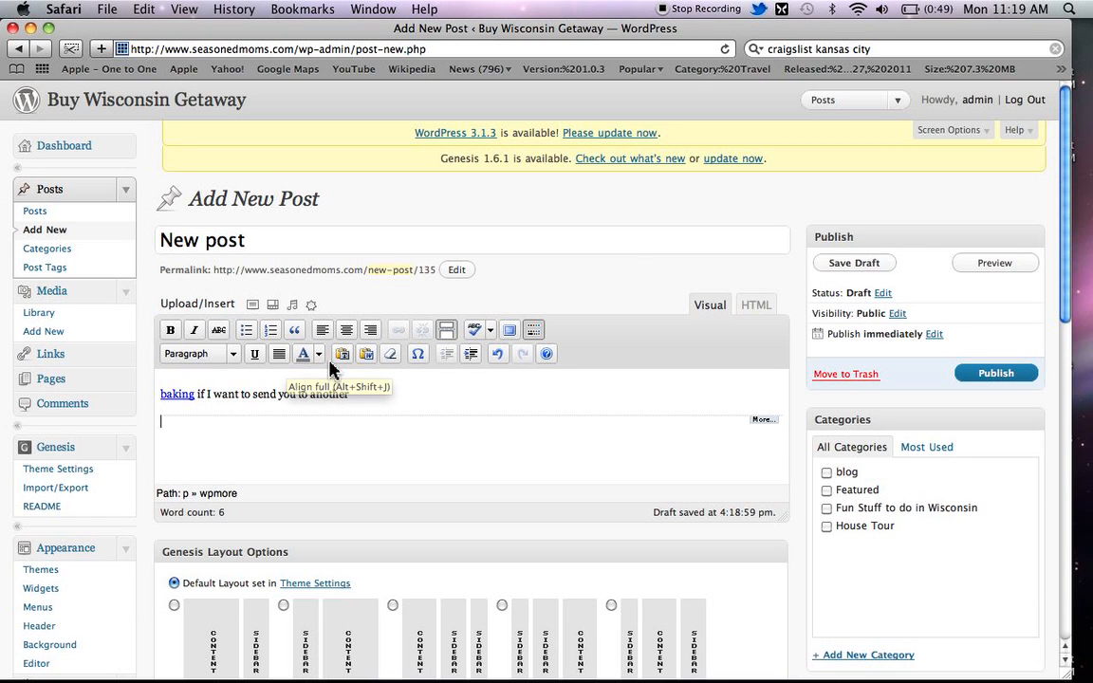
pyautogui.moveTo(304, 353)
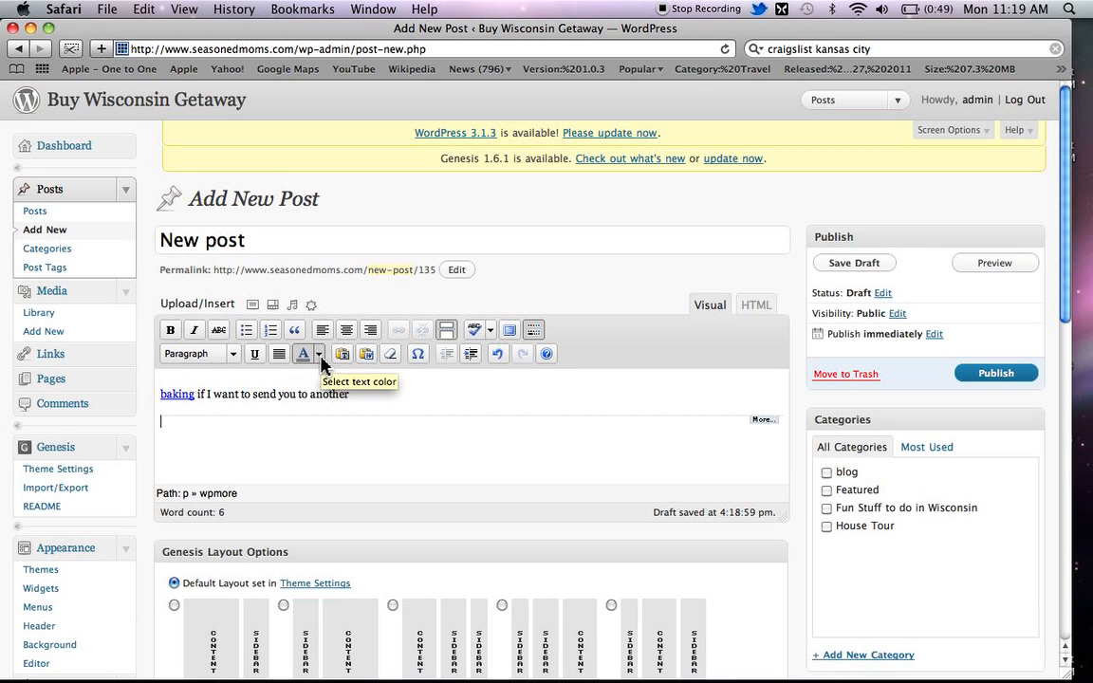
pyautogui.click(319, 354)
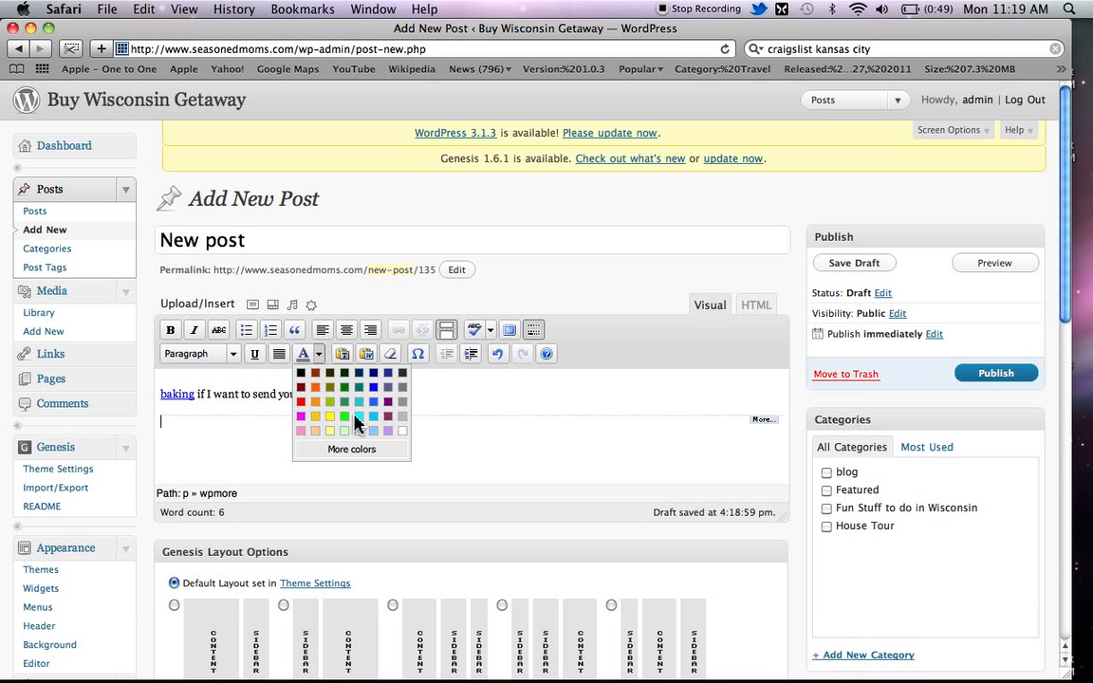
pyautogui.moveTo(318, 360)
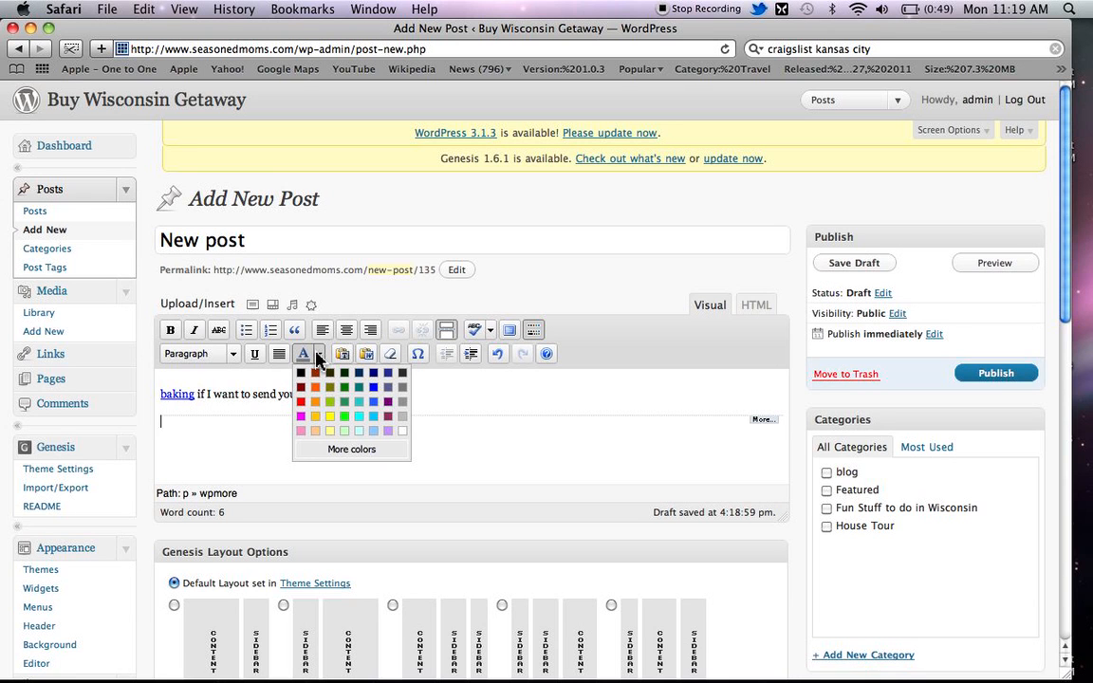
pyautogui.moveTo(303, 353)
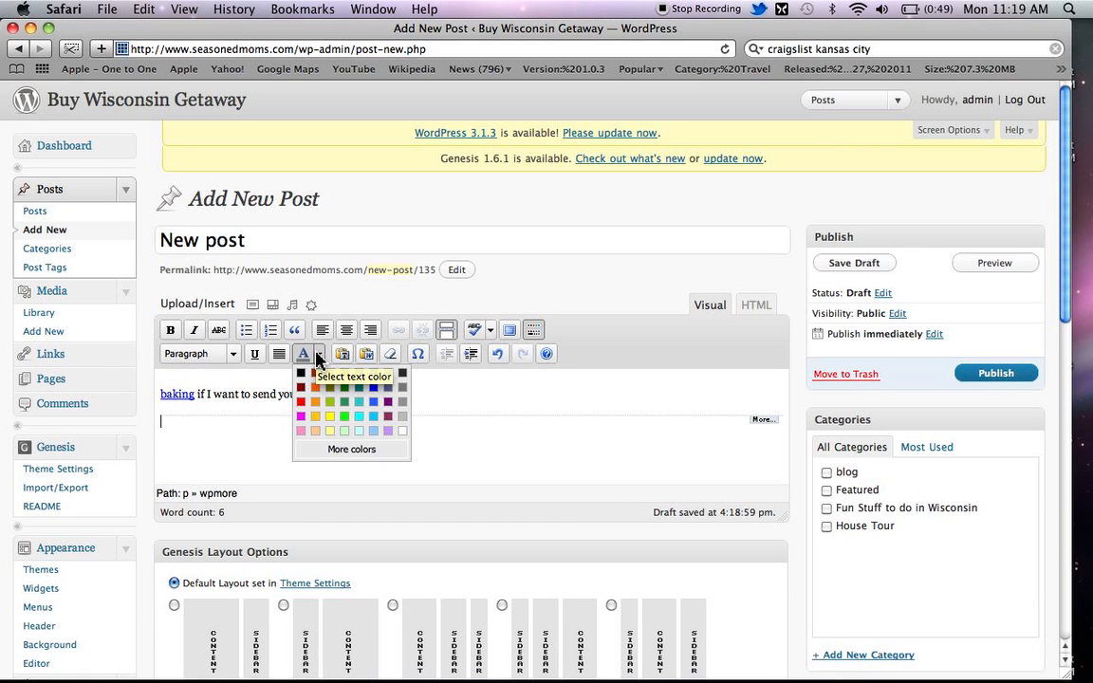
pyautogui.click(854, 263)
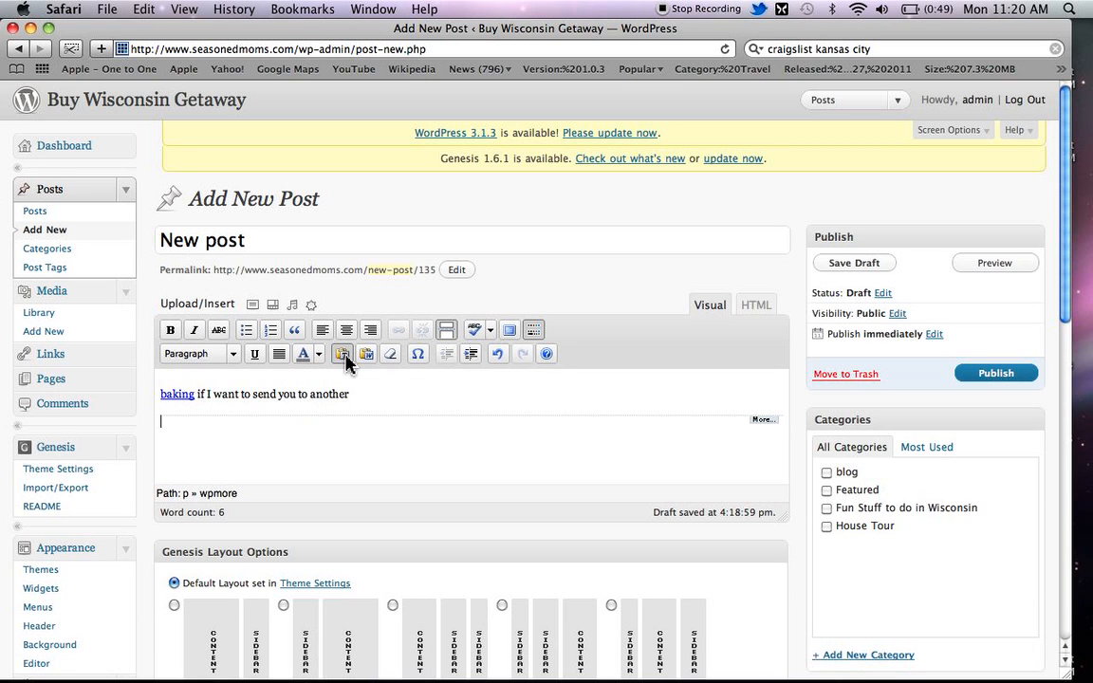
pyautogui.moveTo(343, 353)
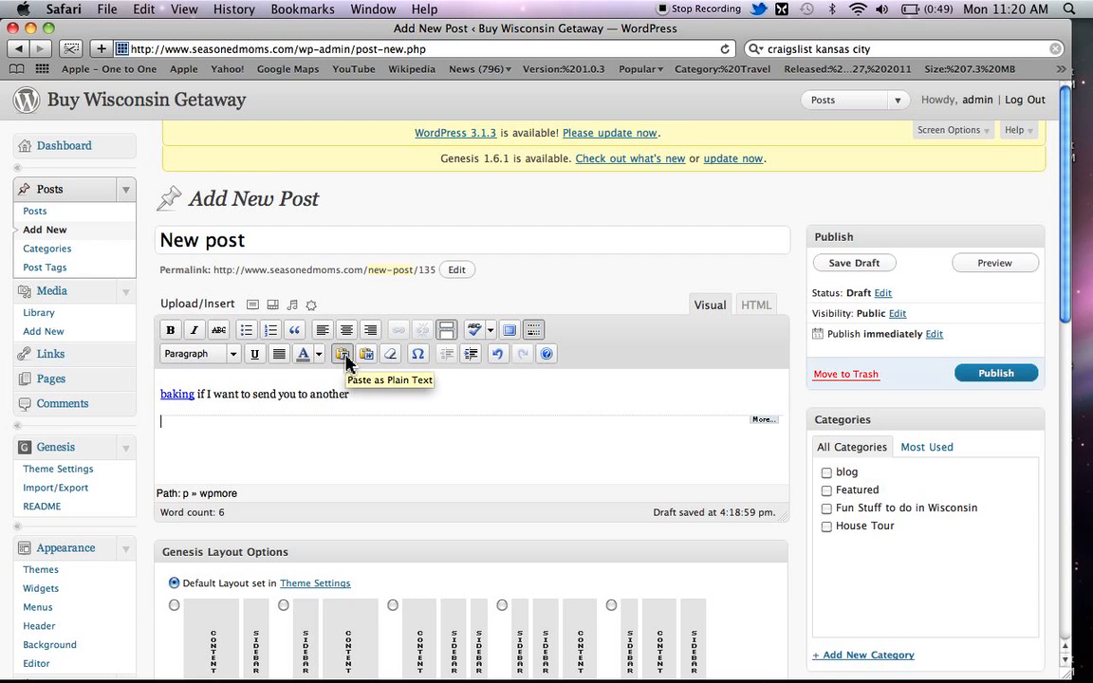
pyautogui.click(342, 353)
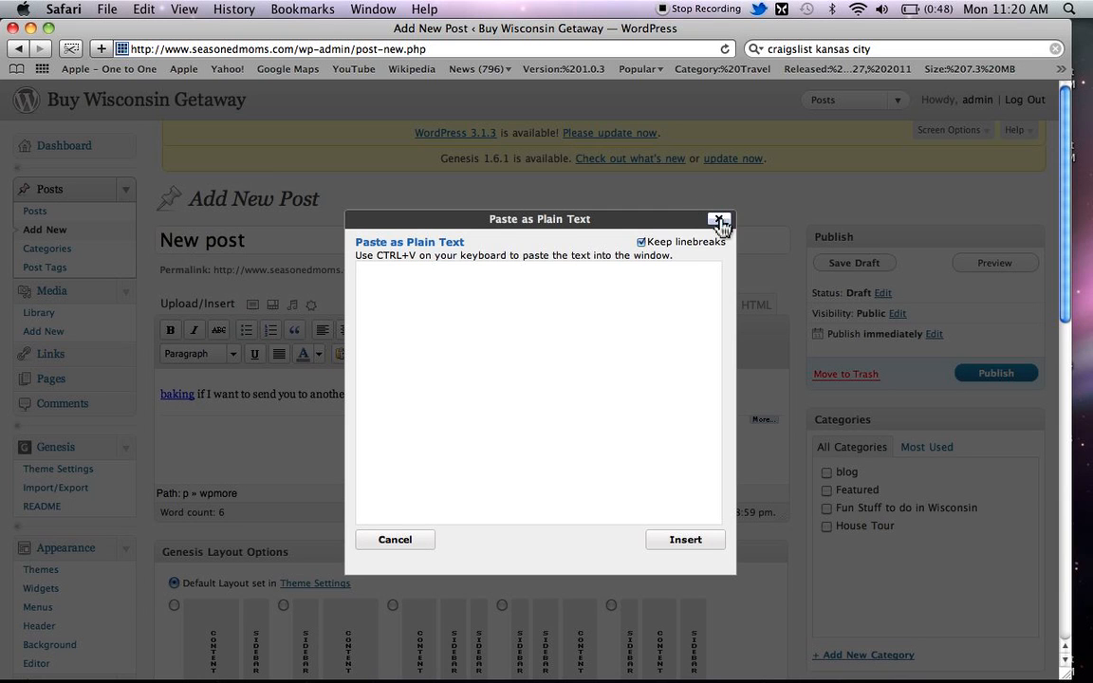
pyautogui.click(719, 220)
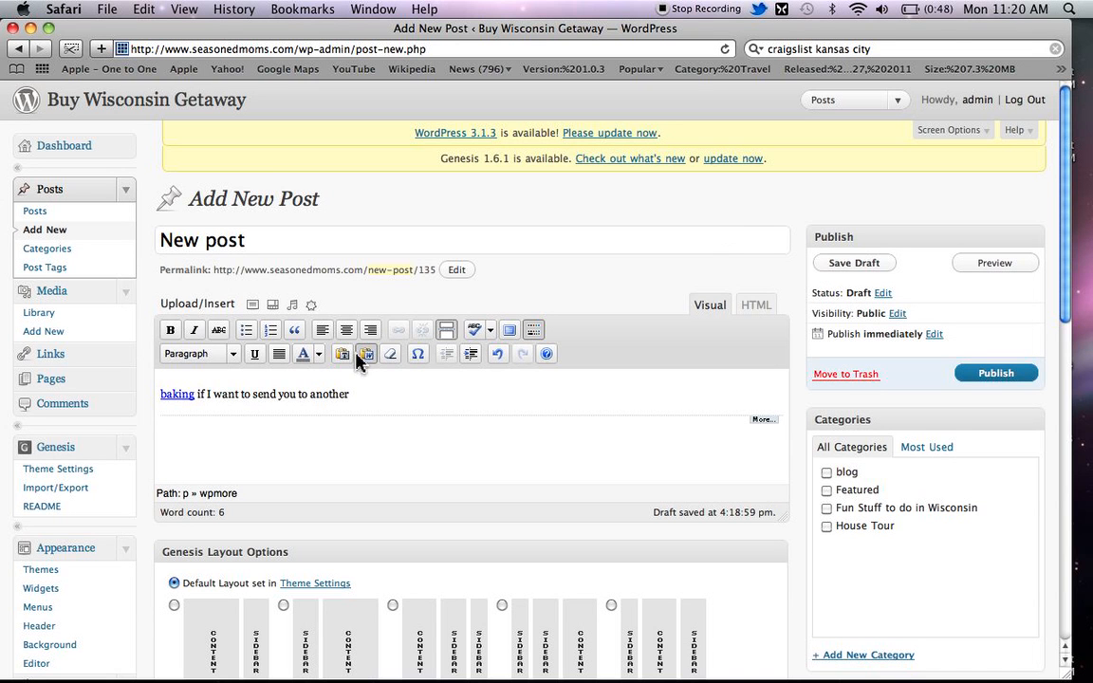
pyautogui.moveTo(365, 353)
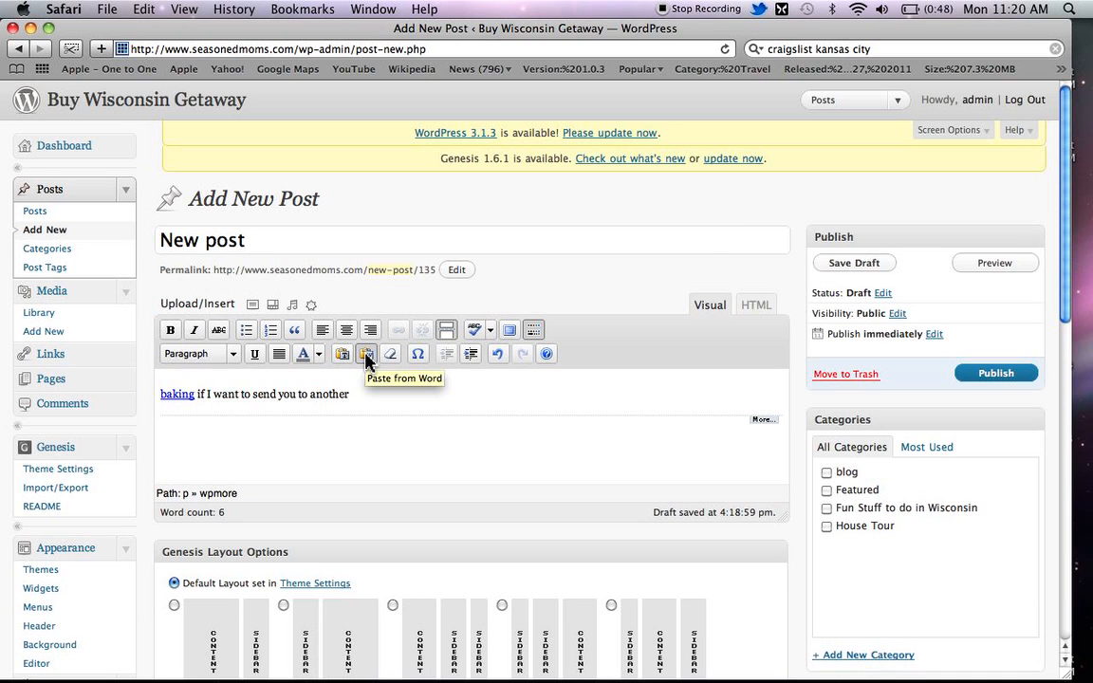
pyautogui.moveTo(390, 353)
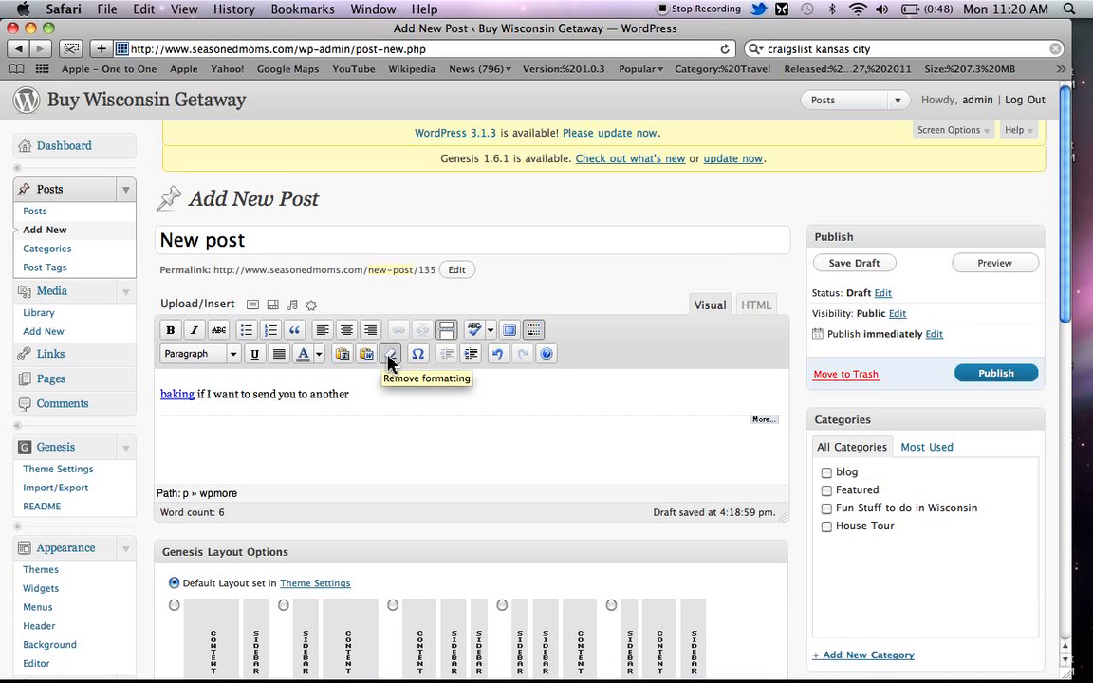
pyautogui.moveTo(419, 354)
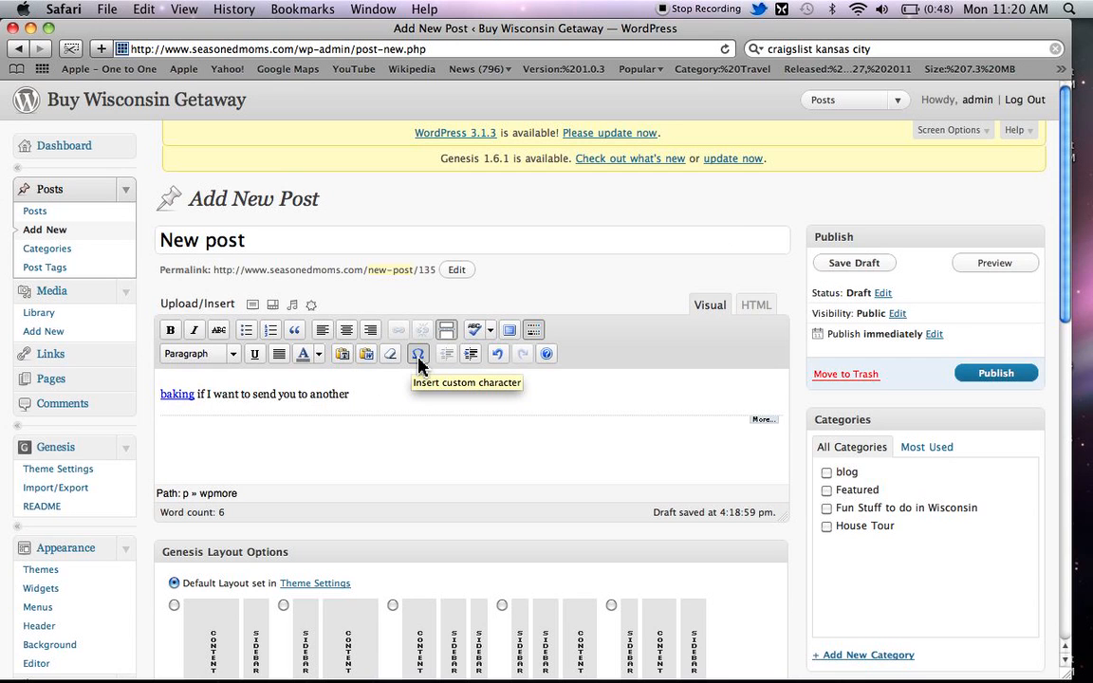
pyautogui.click(417, 354)
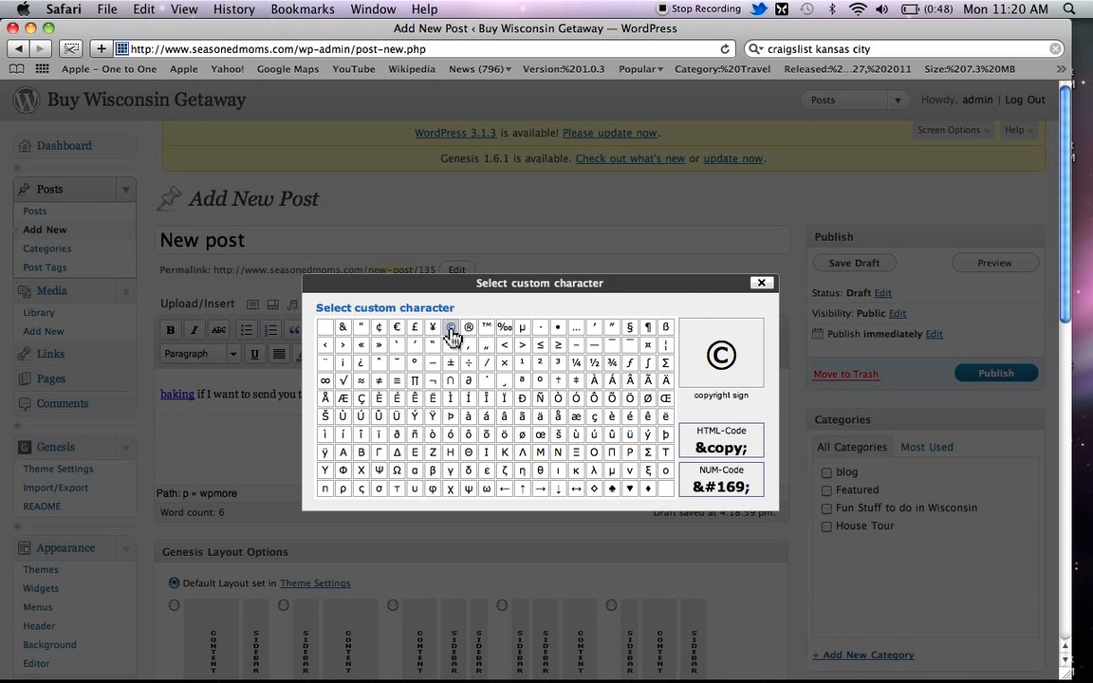
pyautogui.moveTo(450, 344)
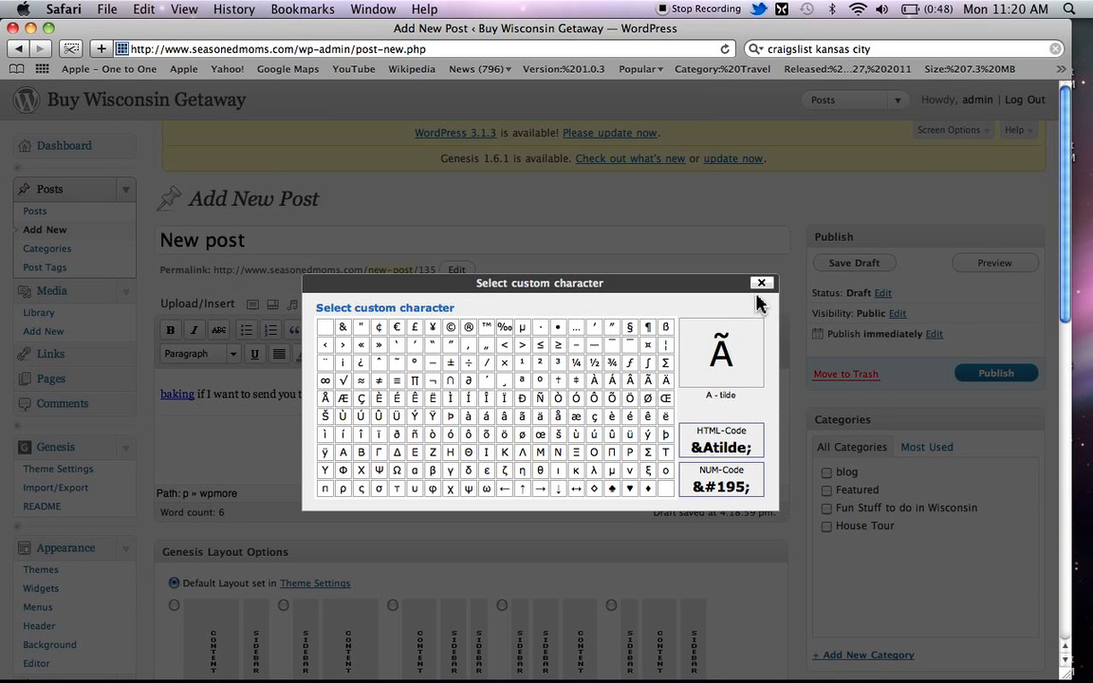
pyautogui.click(761, 282)
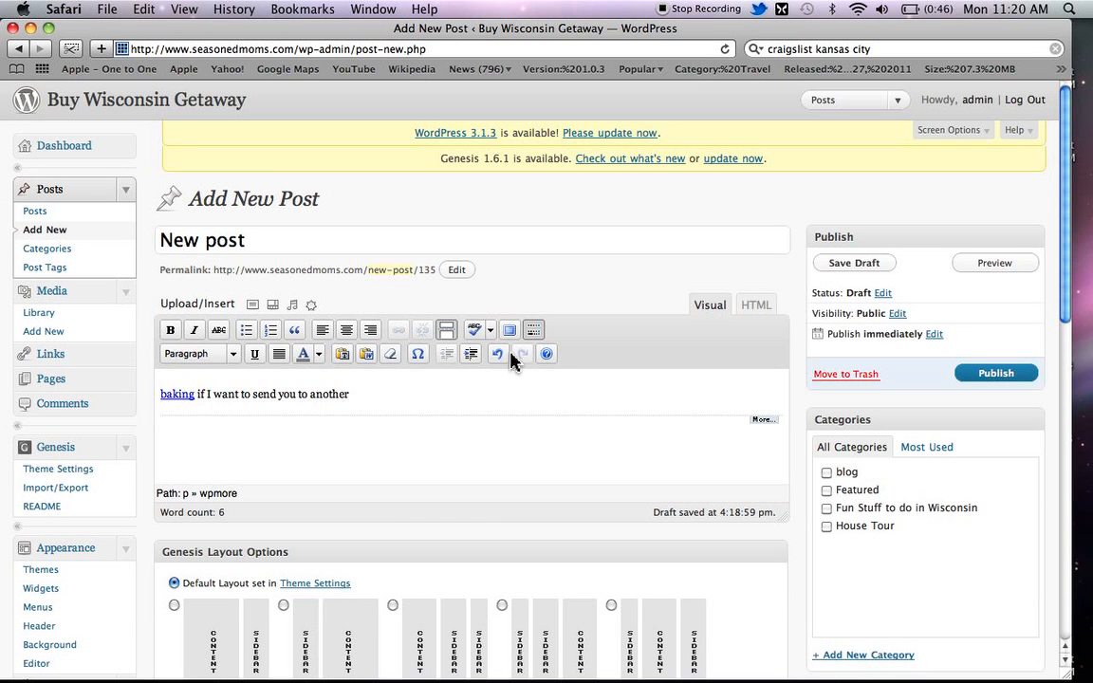
pyautogui.moveTo(520, 371)
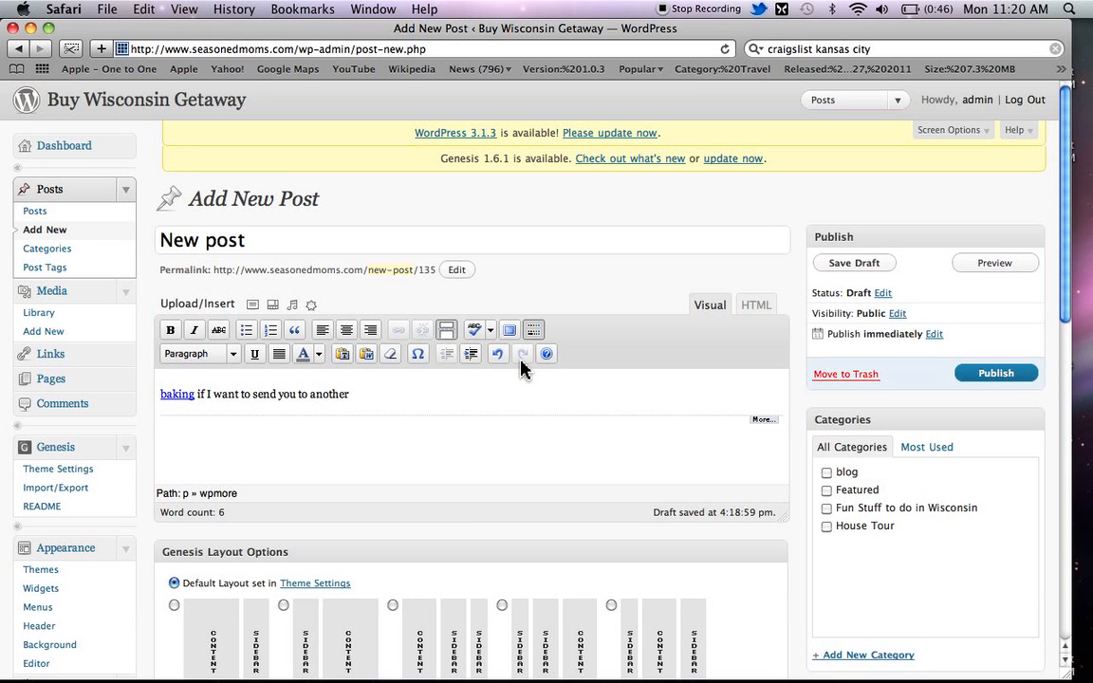
pyautogui.moveTo(451, 373)
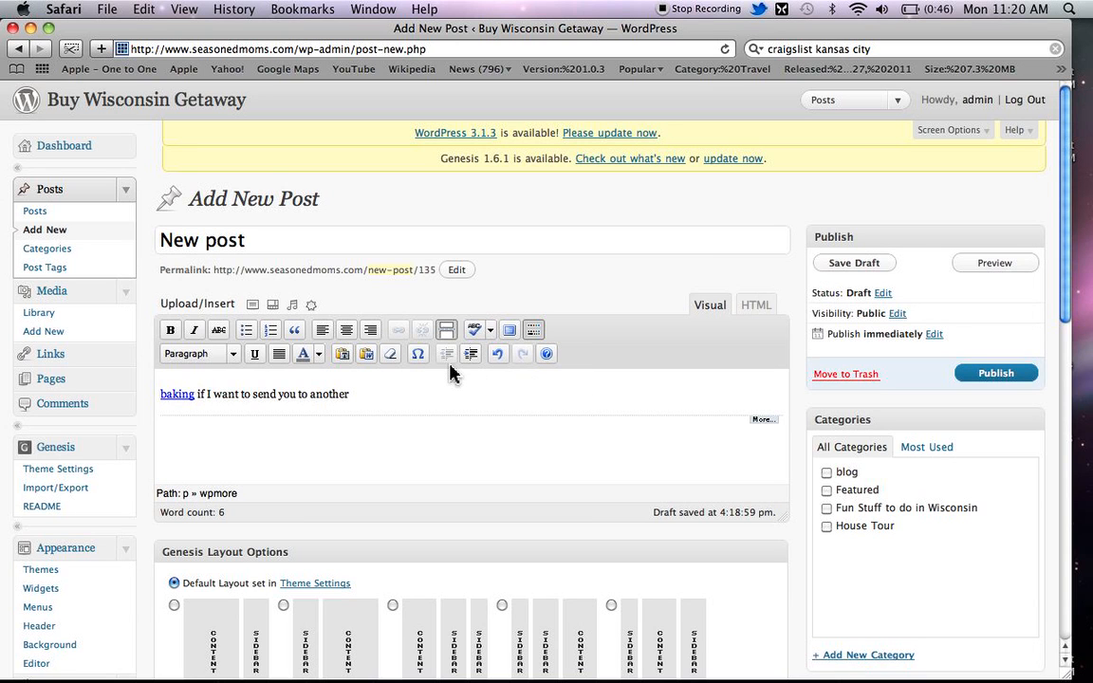
pyautogui.moveTo(454, 369)
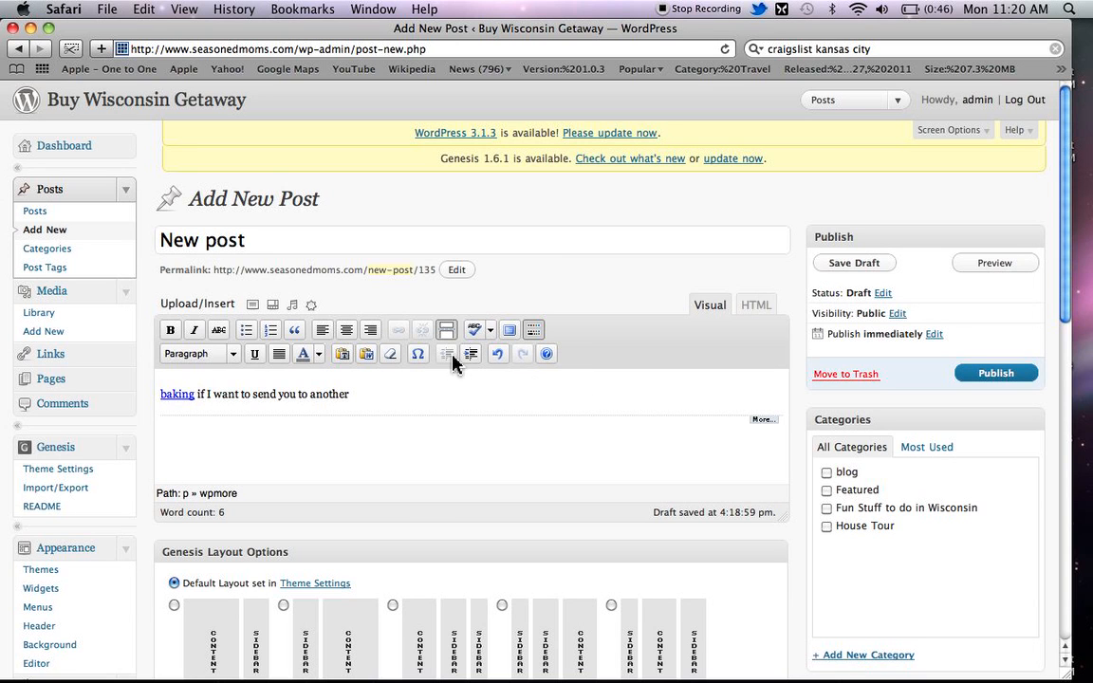
pyautogui.moveTo(471, 353)
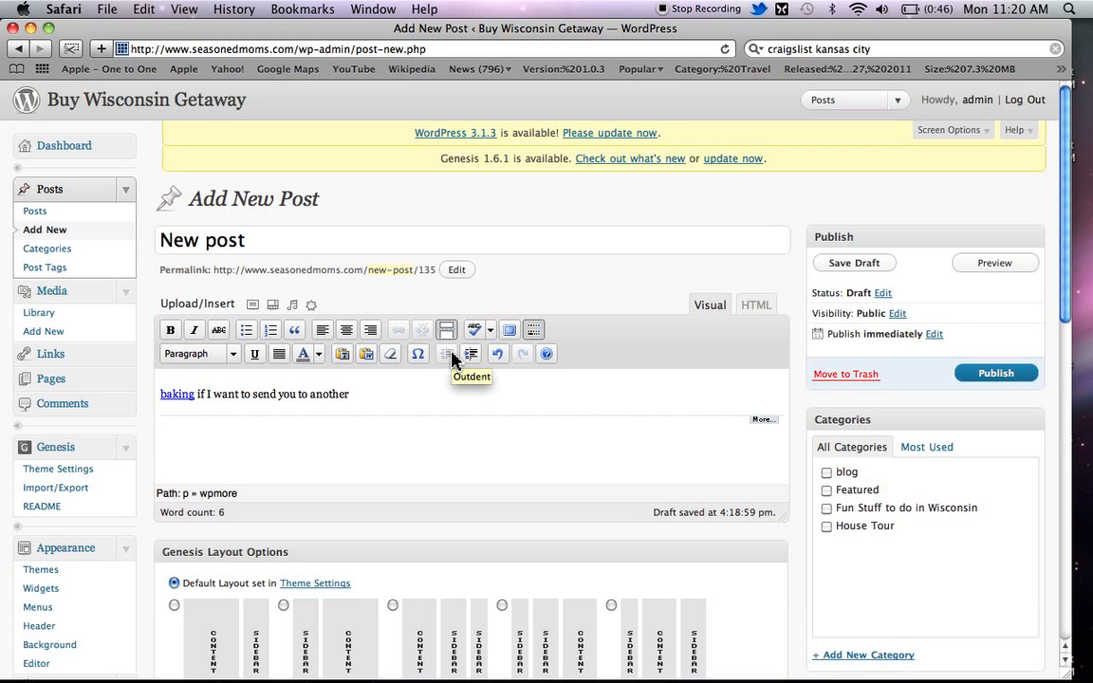
pyautogui.moveTo(487, 410)
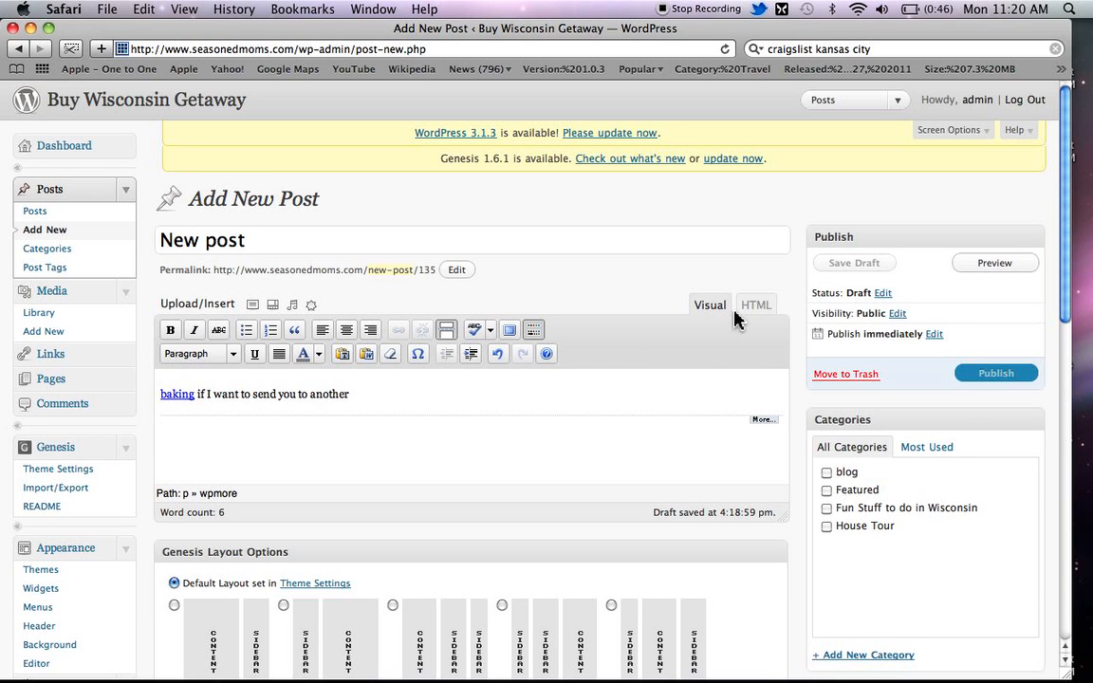
# - Switch the editor to the HTML tab to view the raw markup
pyautogui.click(756, 304)
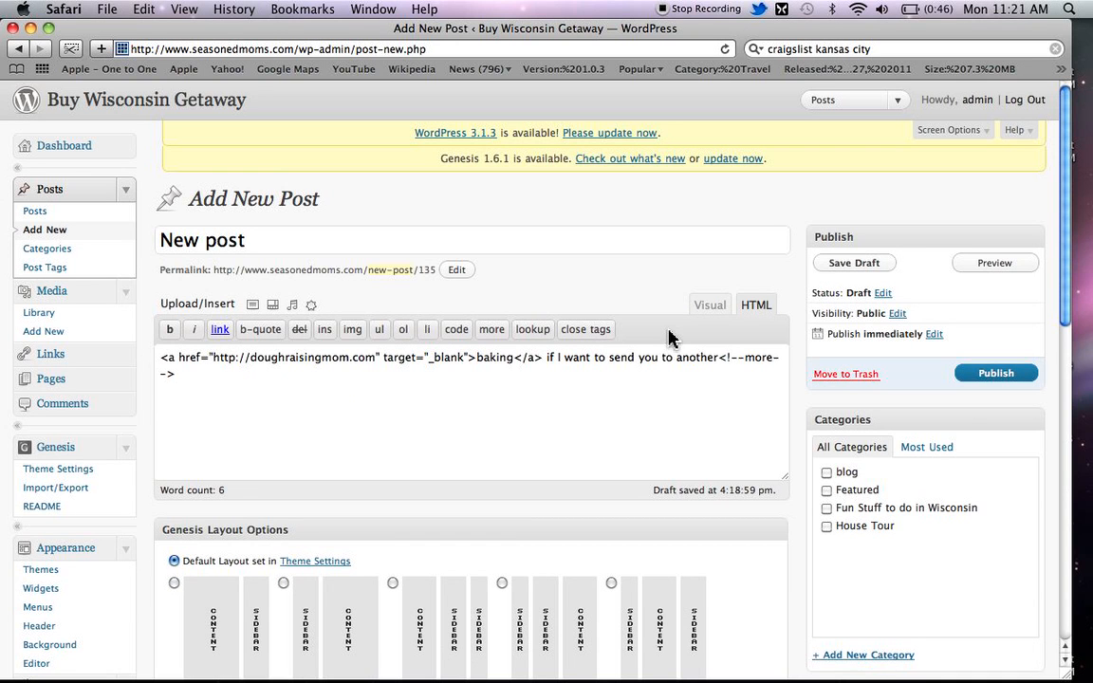
pyautogui.moveTo(693, 337)
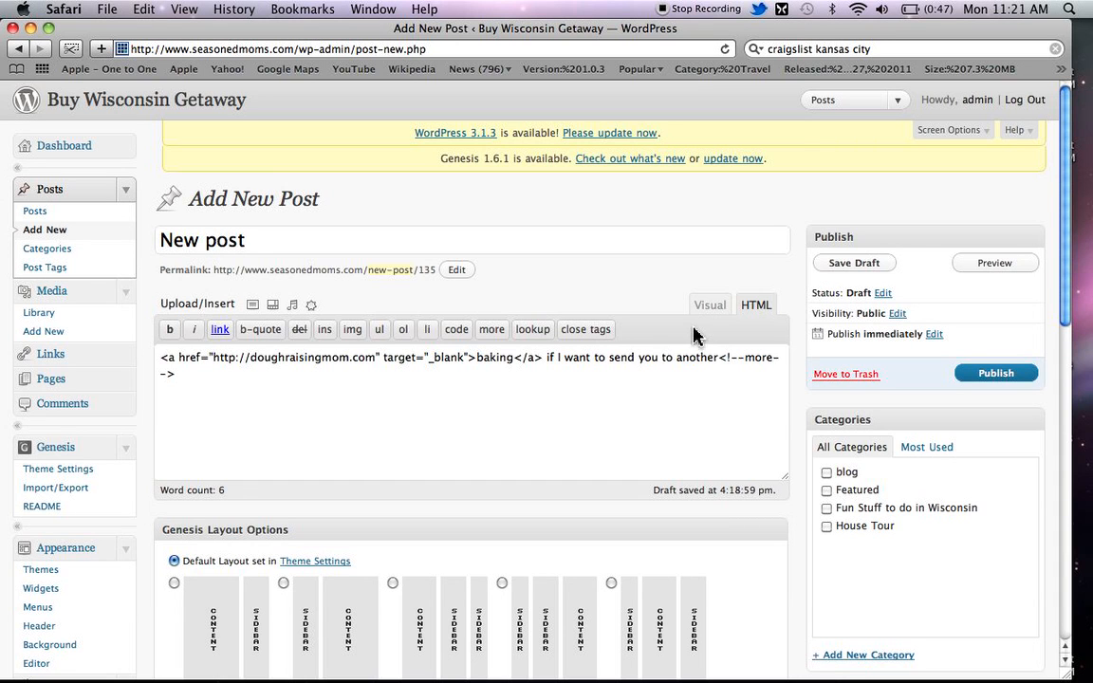
pyautogui.moveTo(700, 338)
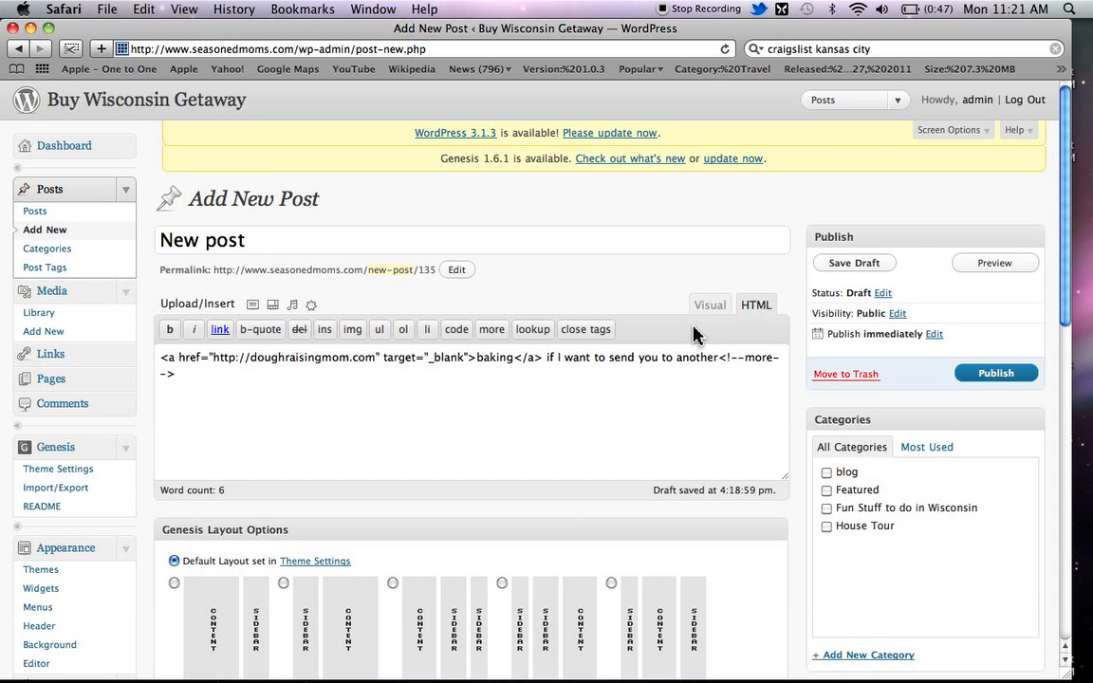